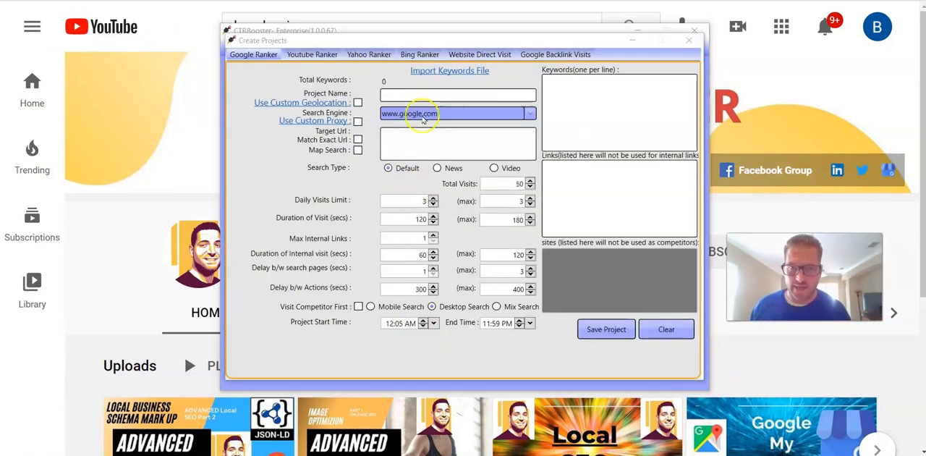
Name the new Google Ranker project YT TEST.
{"action": "left_click", "coordinate": [457, 95]}
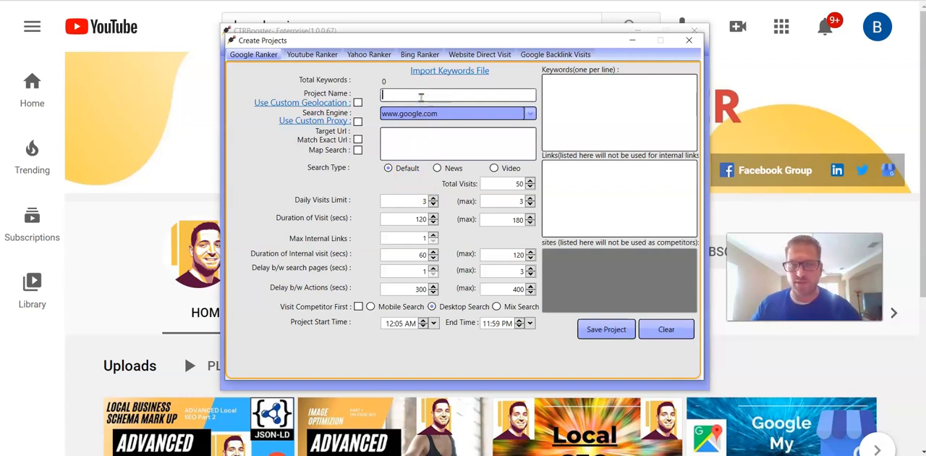
{"action": "type", "text": "YT TEST"}
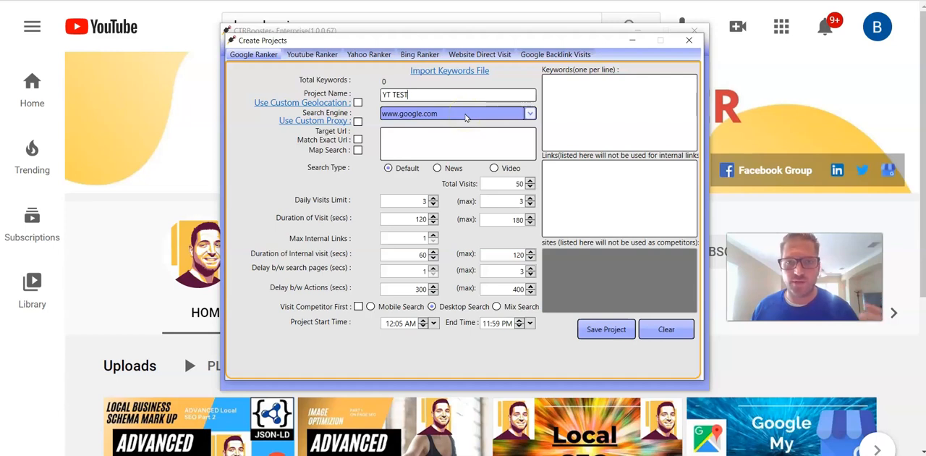
Look up Miami on LatLong.net for the custom geolocation, giving 25.761681, -80.191788.
{"action": "left_click", "coordinate": [303, 101]}
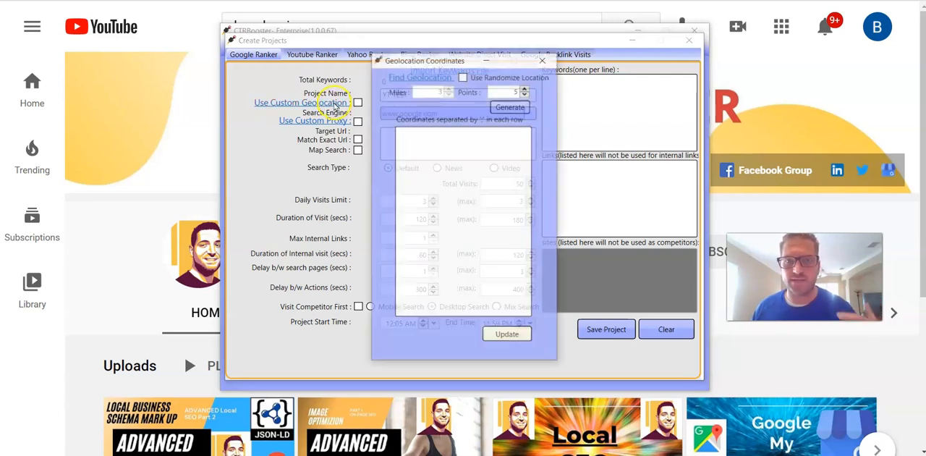
{"action": "left_click", "coordinate": [689, 41]}
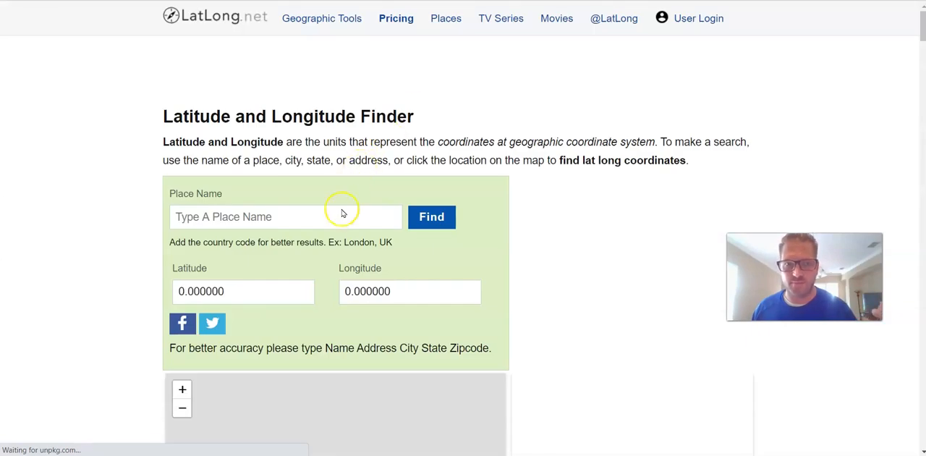
{"action": "type", "text": "Miami"}
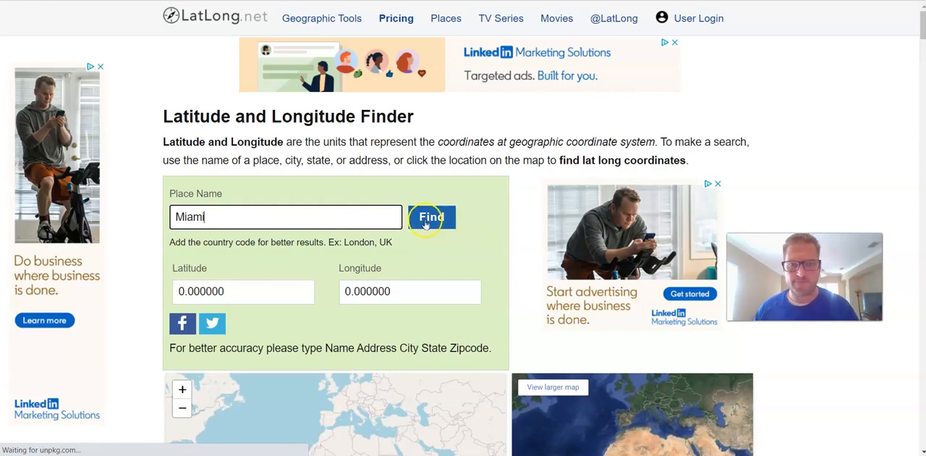
{"action": "left_click", "coordinate": [432, 217]}
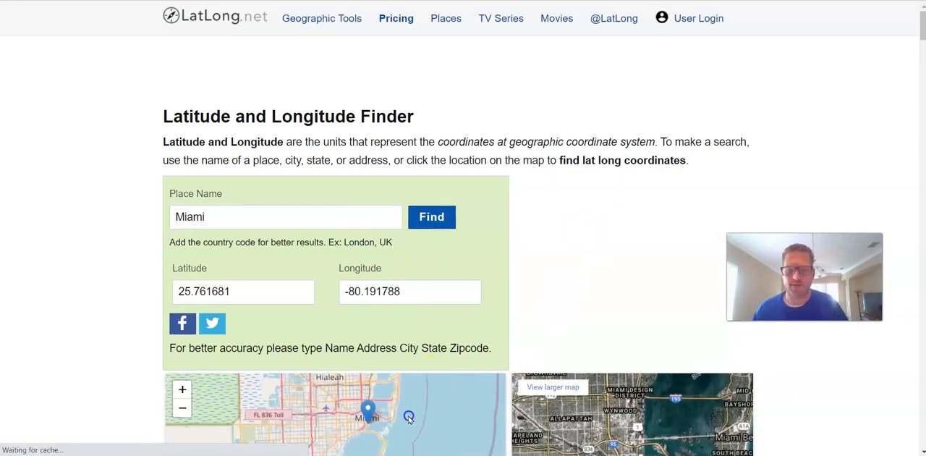
{"action": "scroll", "scroll_direction": "down", "scroll_amount": 3}
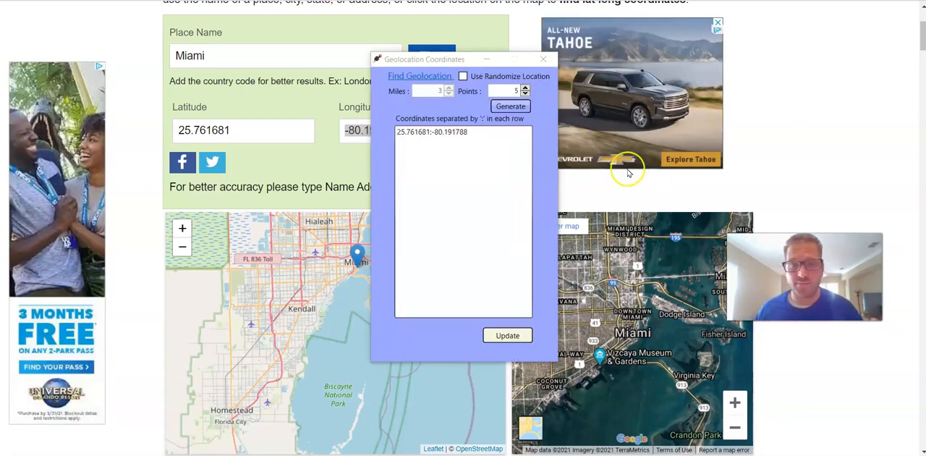
{"action": "mouse_move", "coordinate": [553, 293]}
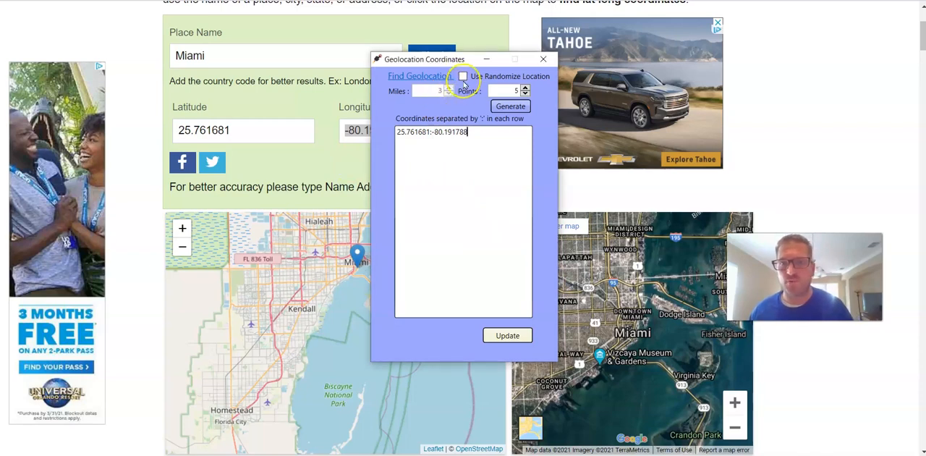
Enable randomized location around Miami's coordinates and apply them to the project.
{"action": "left_click", "coordinate": [463, 75]}
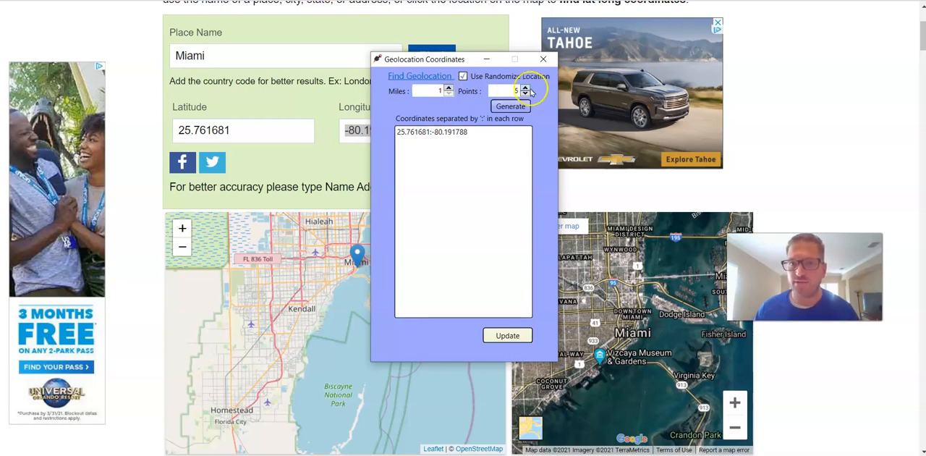
{"action": "left_click", "coordinate": [509, 107]}
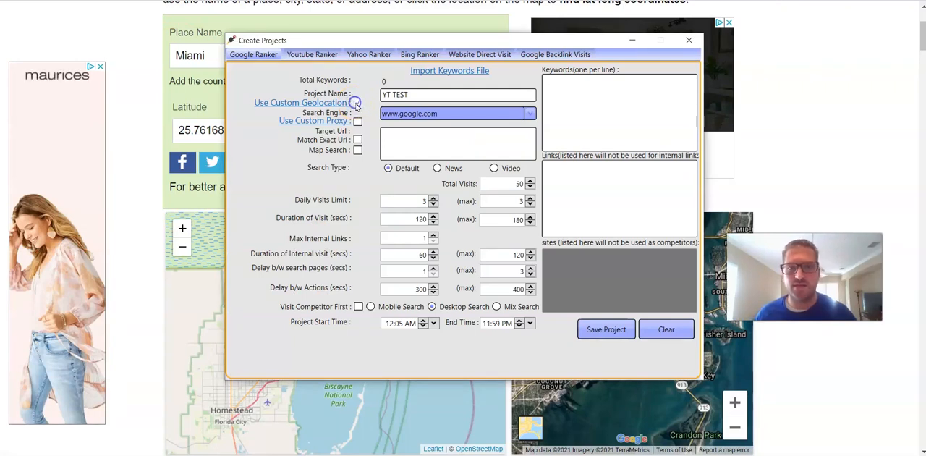
Turn on custom geolocation, map search and knowledge graph interaction.
{"action": "left_click", "coordinate": [357, 151]}
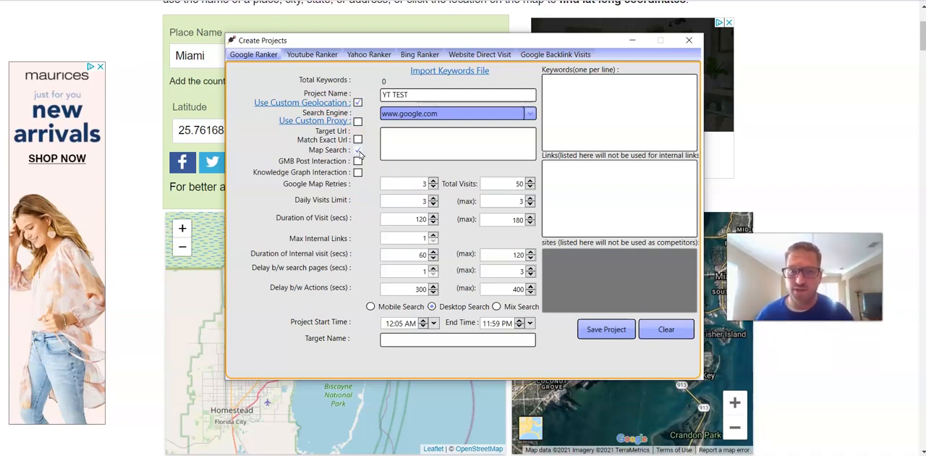
{"action": "left_click", "coordinate": [358, 150]}
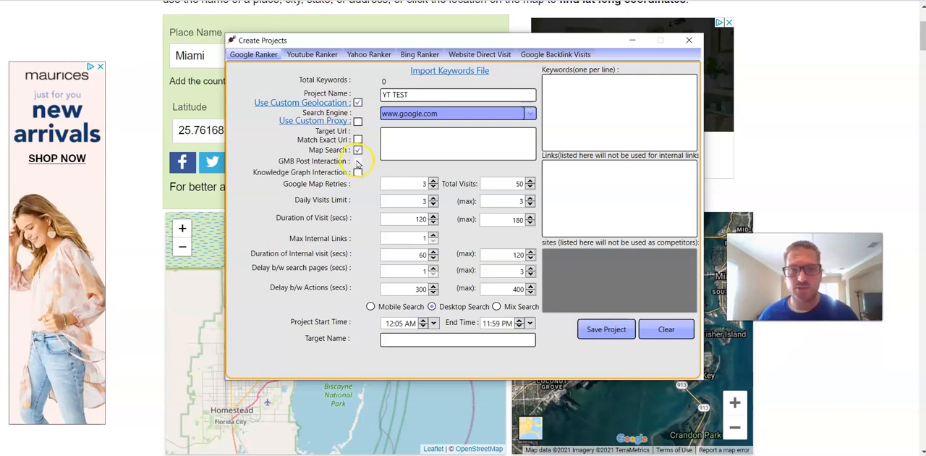
{"action": "left_click", "coordinate": [358, 172]}
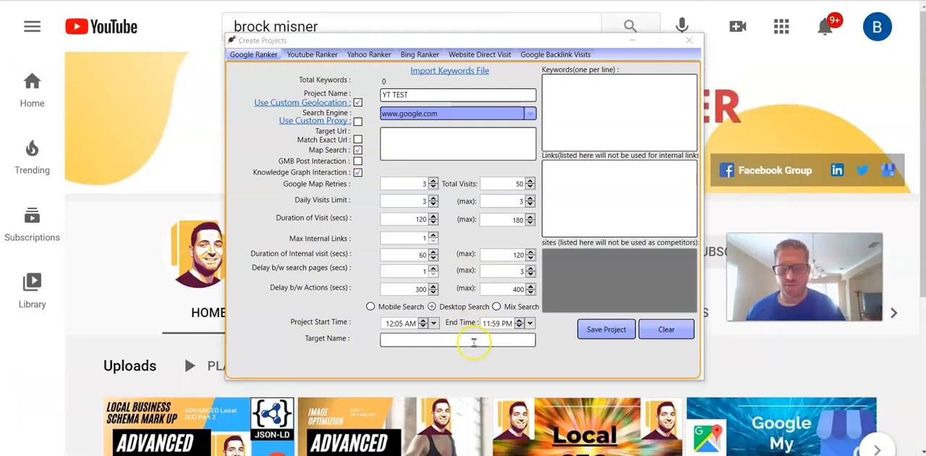
Target Empire Plumbing CO with keywords plumber miami, best plumber and plumber near me.
{"action": "type", "text": "Empire Plumbing CO"}
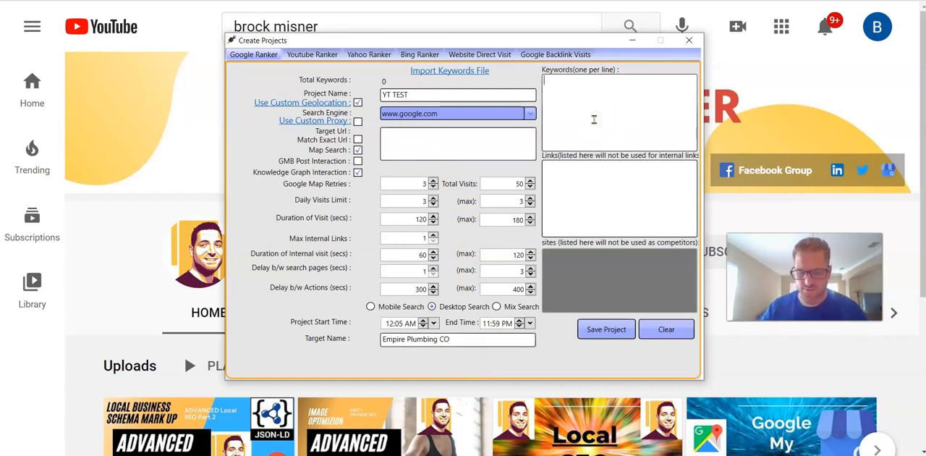
{"action": "type", "text": "plumber miami"}
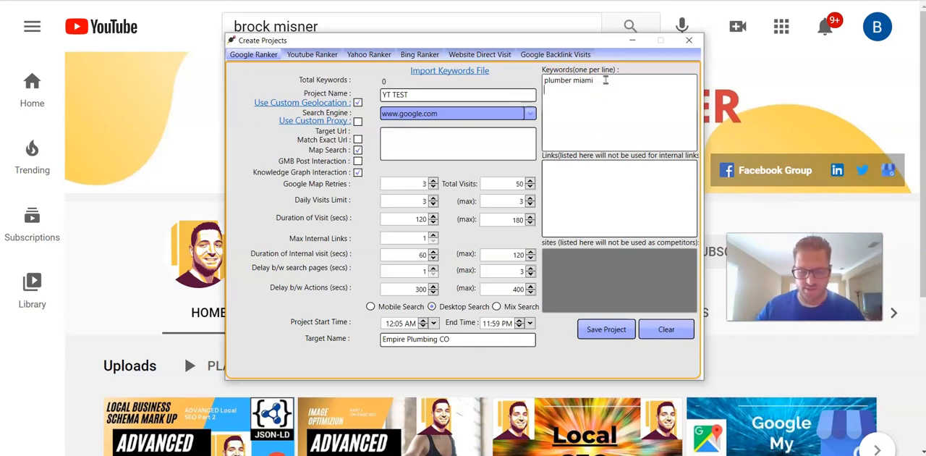
{"action": "type", "text": "best plumber"}
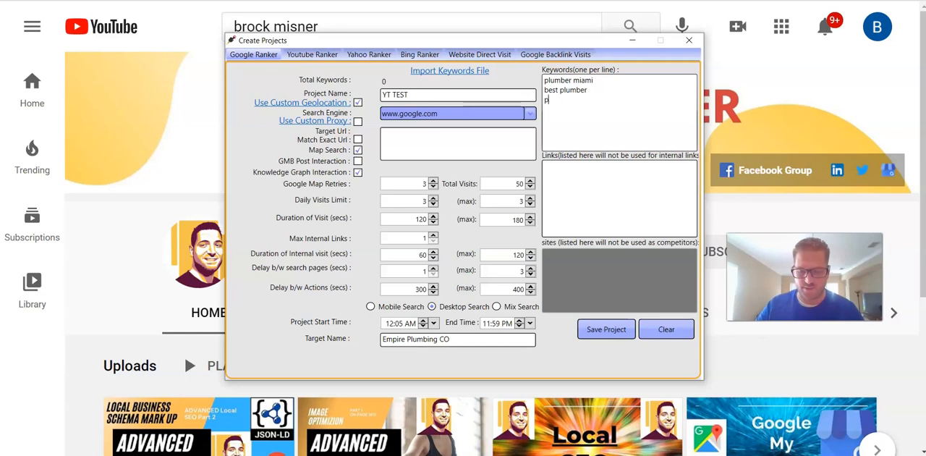
{"action": "type", "text": "plumber near me"}
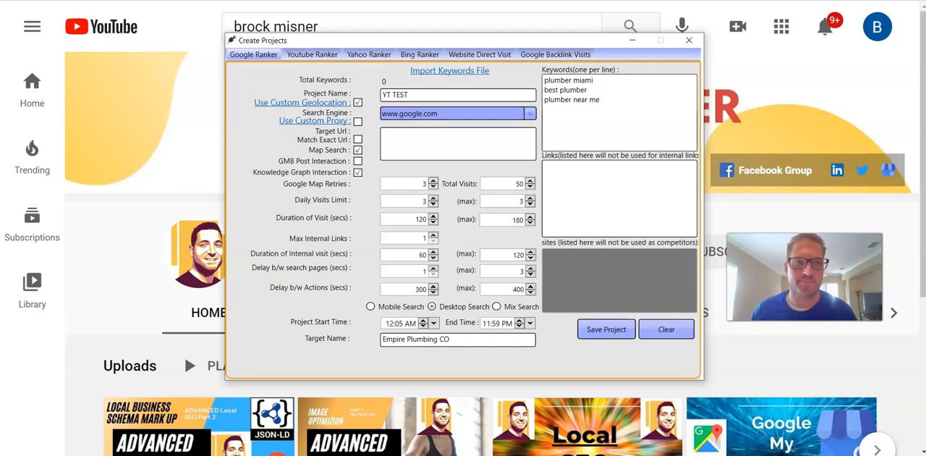
Enter the target URL empireplumbing.com, shortening the full address, and save the project.
{"action": "type", "text": "http://www.empireplumbing.com/"}
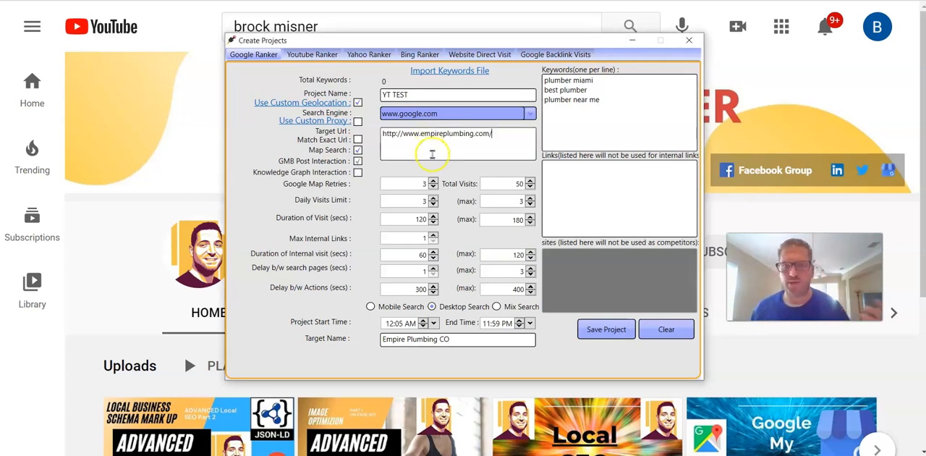
{"action": "triple_click", "coordinate": [437, 133]}
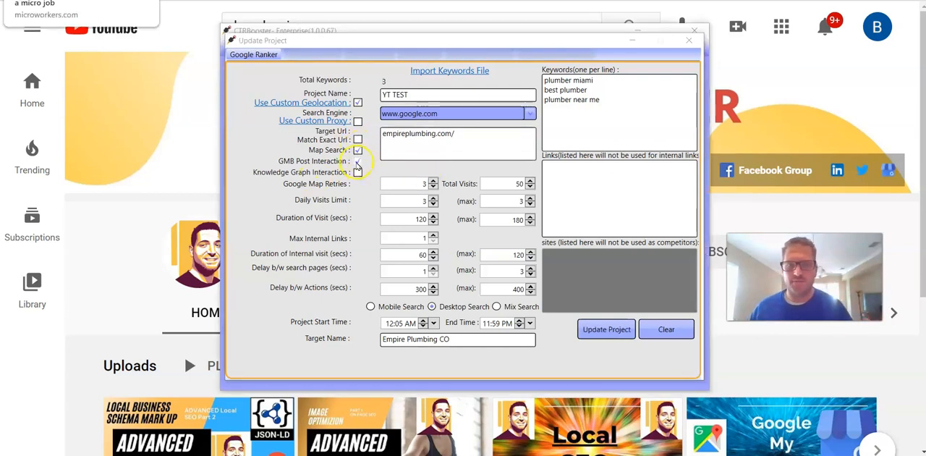
Turn off knowledge graph interaction in the Update Project window.
{"action": "left_click", "coordinate": [357, 161]}
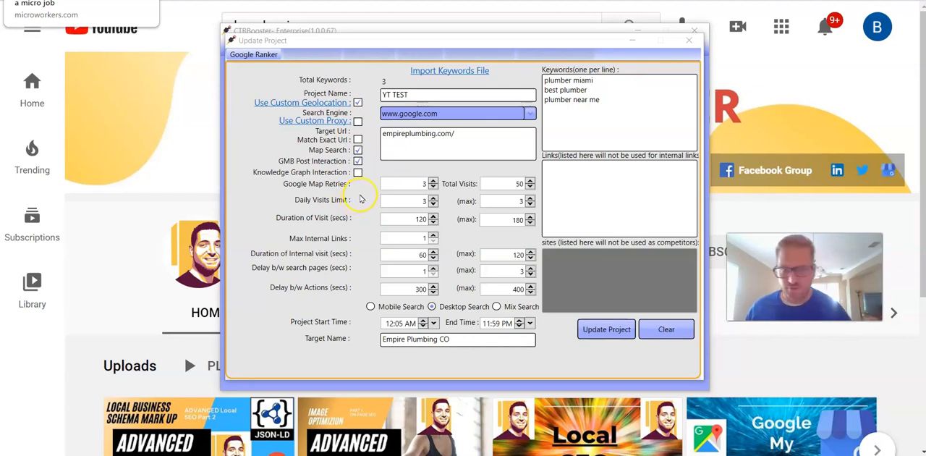
{"action": "mouse_move", "coordinate": [402, 179]}
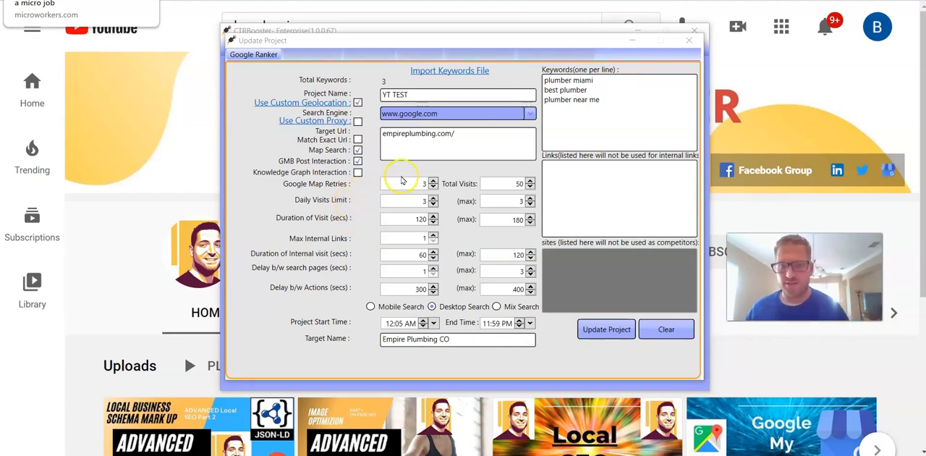
{"action": "mouse_move", "coordinate": [348, 206]}
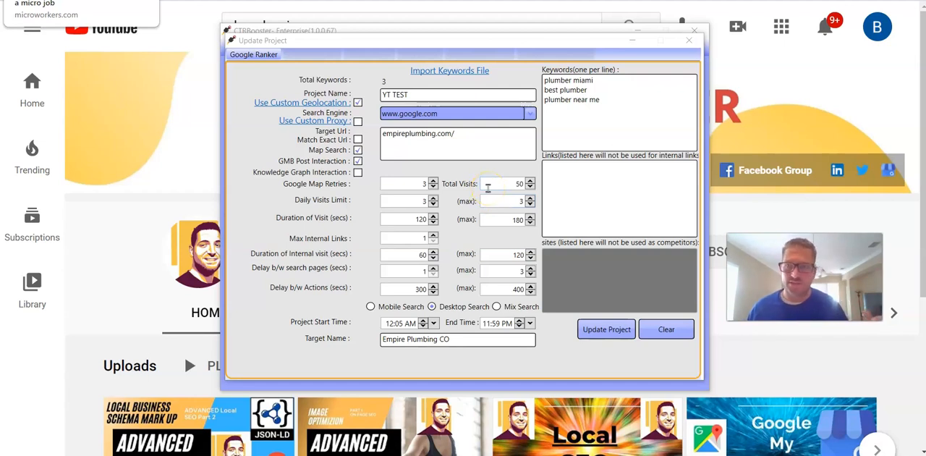
{"action": "mouse_move", "coordinate": [495, 220]}
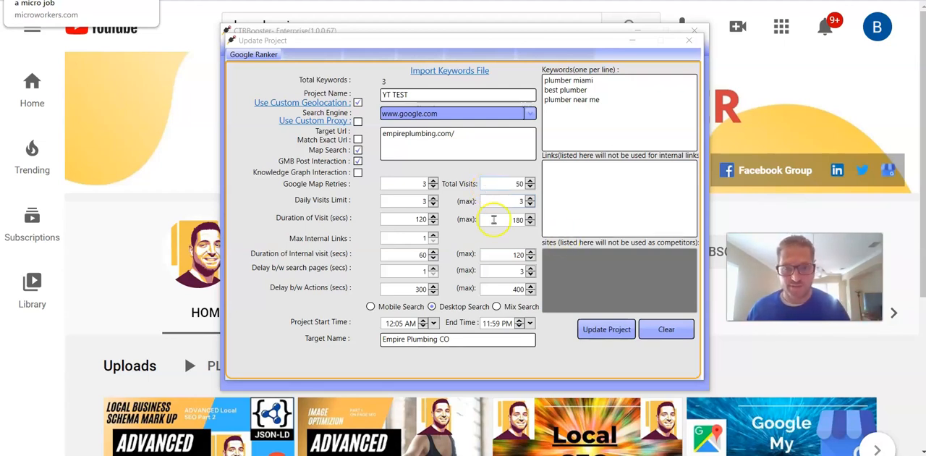
{"action": "mouse_move", "coordinate": [311, 217]}
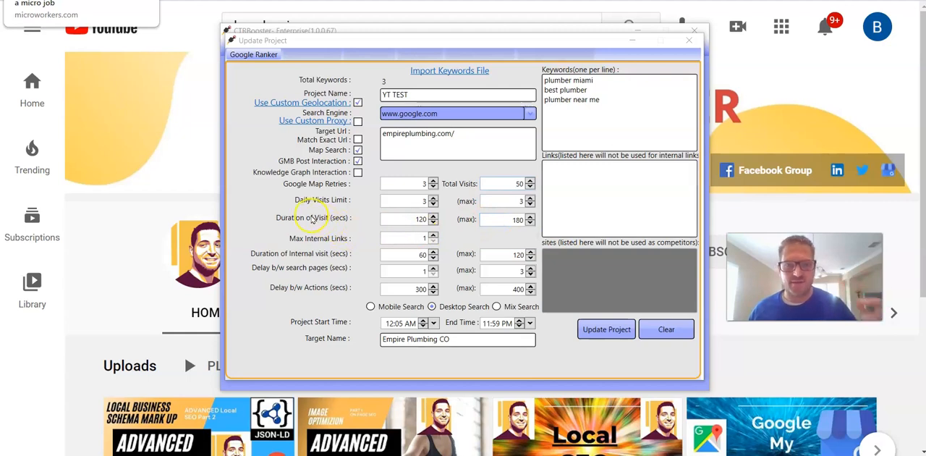
{"action": "mouse_move", "coordinate": [354, 220]}
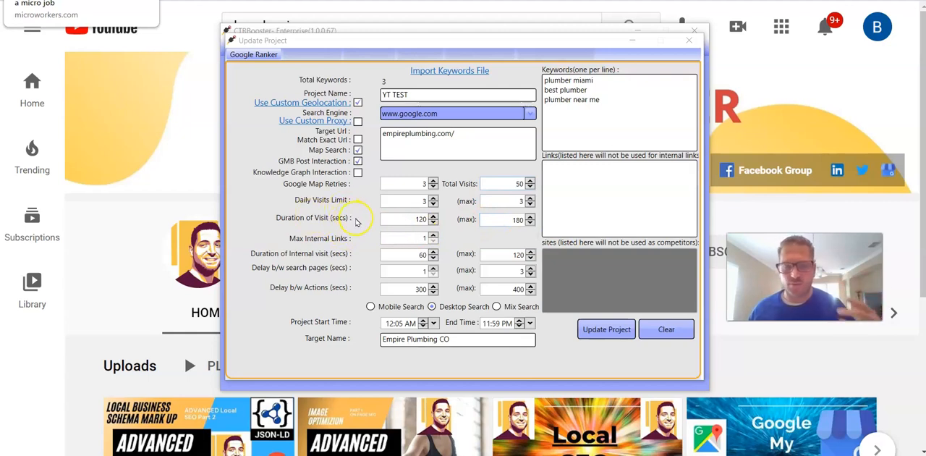
{"action": "mouse_move", "coordinate": [471, 229]}
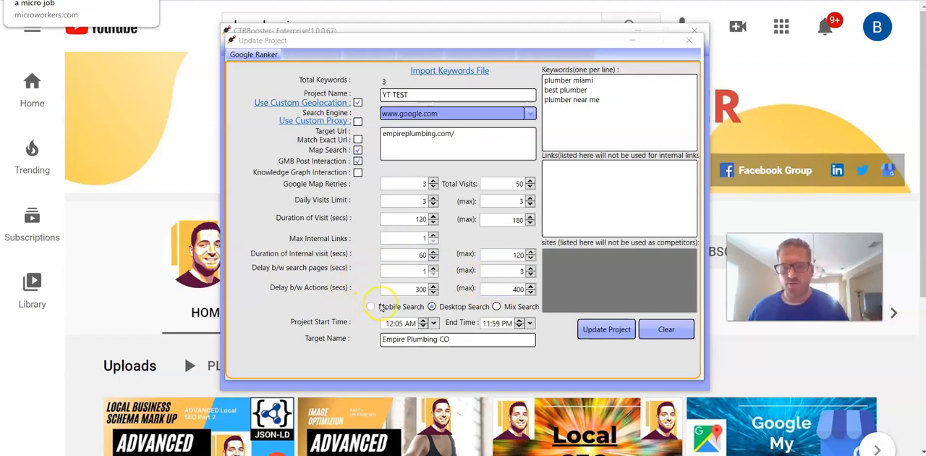
Switch to mobile search and lower the mobile user-agent percentage from 50 to 30.
{"action": "left_click", "coordinate": [497, 306]}
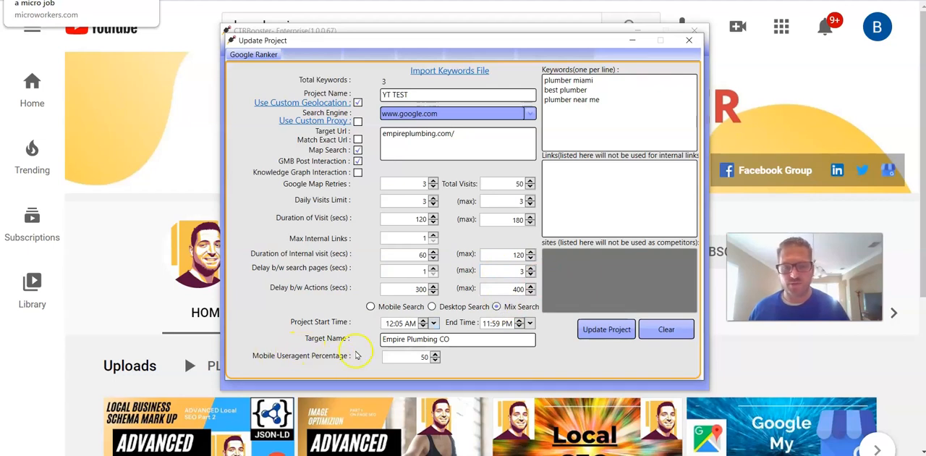
{"action": "left_click", "coordinate": [434, 359]}
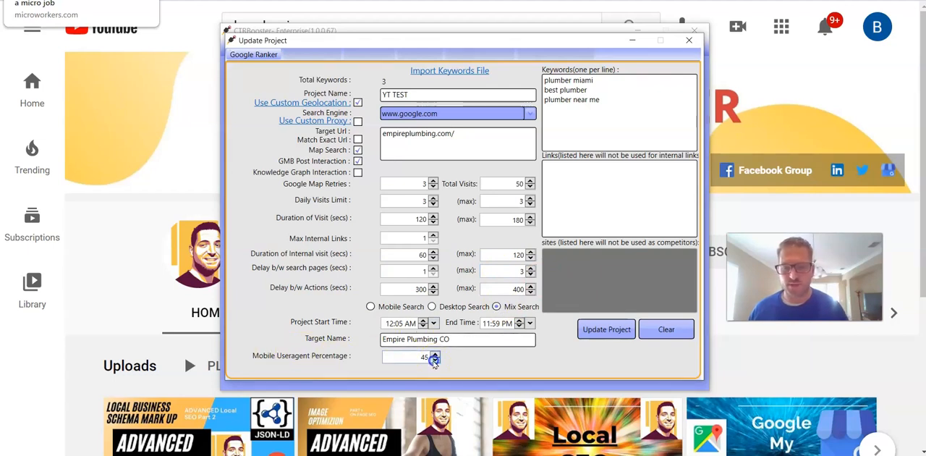
{"action": "left_click", "coordinate": [434, 359]}
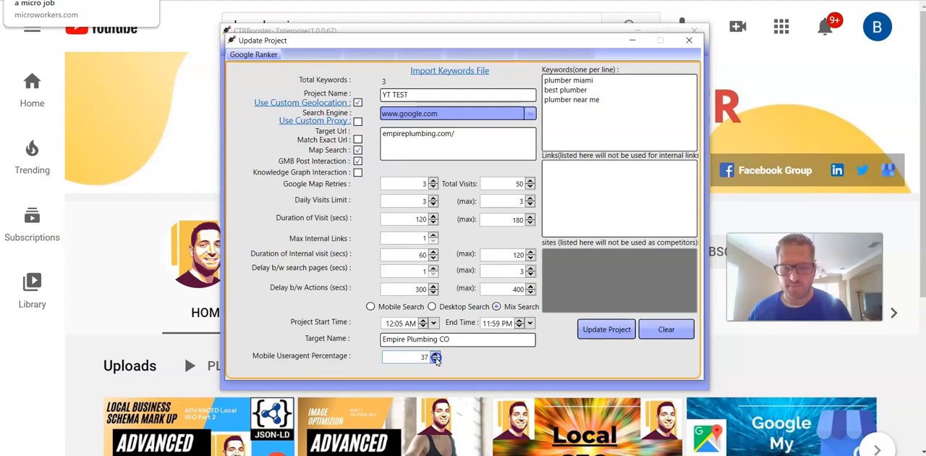
{"action": "left_click", "coordinate": [434, 359]}
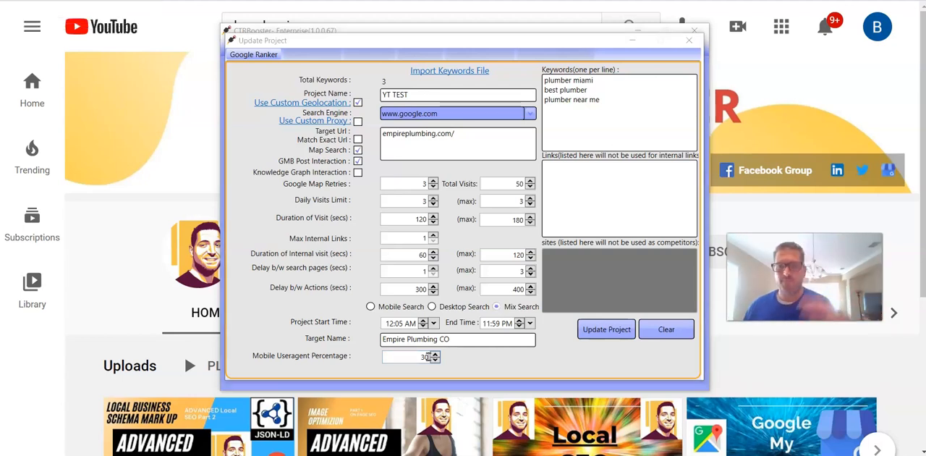
Update the project and start running the projects, opening a Google browser window.
{"action": "left_click", "coordinate": [606, 330]}
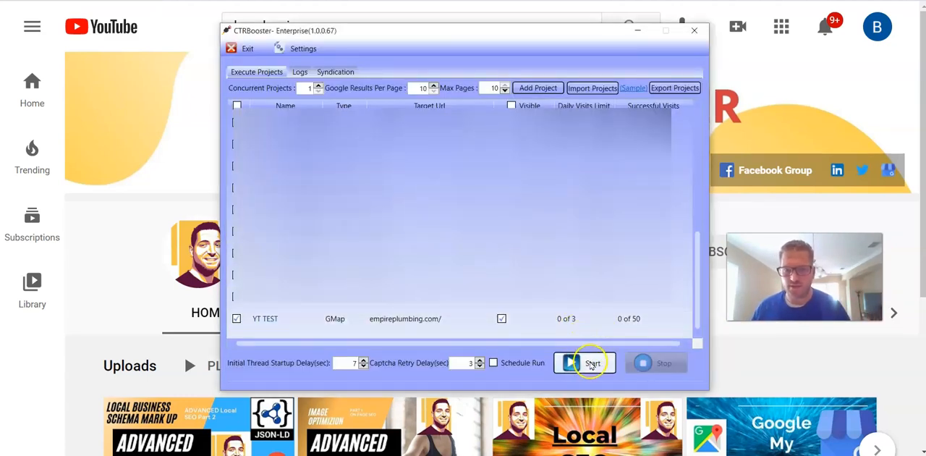
{"action": "left_click", "coordinate": [584, 362]}
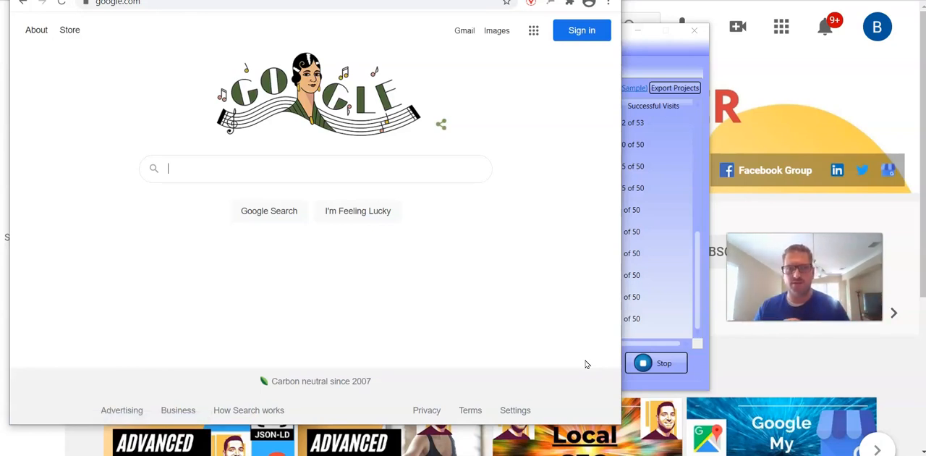
Search Google for plumber near me and open the More places map listing.
{"action": "type", "text": "plumber near me"}
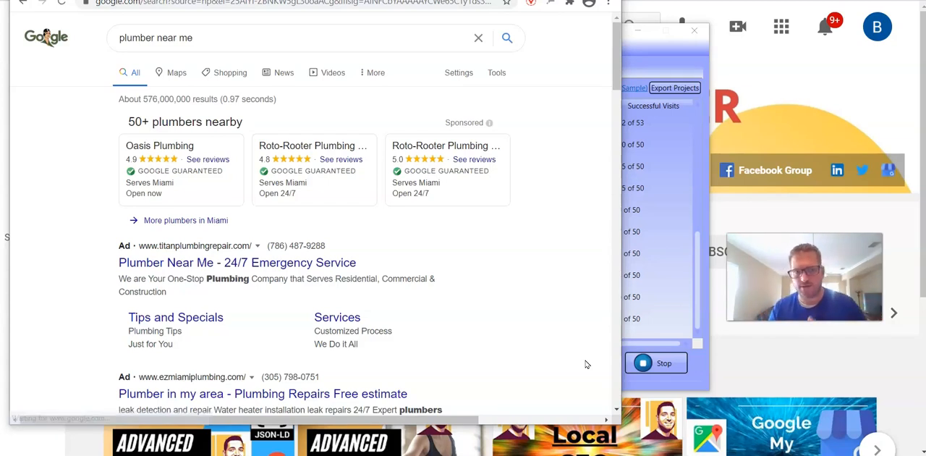
{"action": "scroll", "scroll_direction": "down", "scroll_amount": 3}
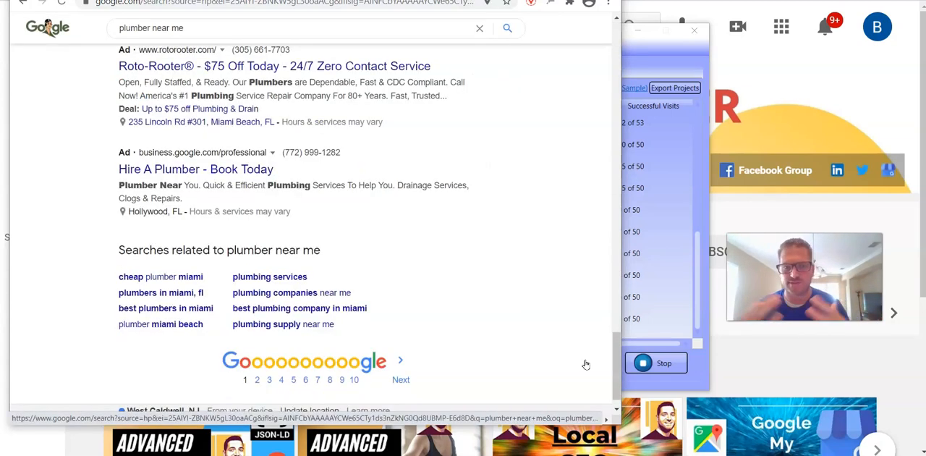
{"action": "left_click", "coordinate": [507, 37]}
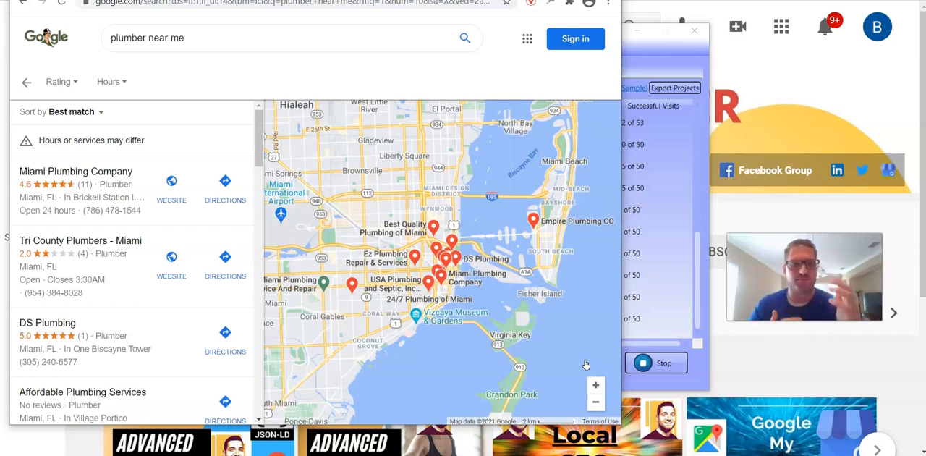
Open Empire Plumbing CO's Maps listing and scroll through its Google reviews.
{"action": "left_click", "coordinate": [533, 220]}
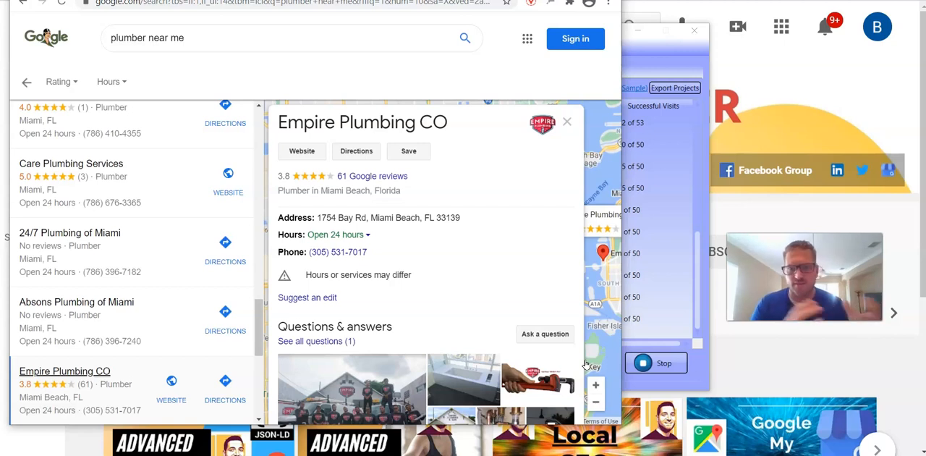
{"action": "left_click", "coordinate": [373, 176]}
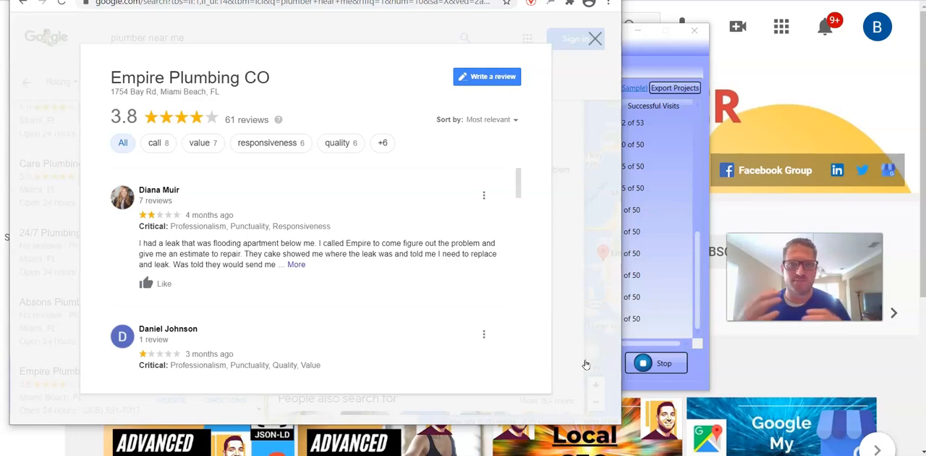
{"action": "left_click", "coordinate": [296, 265]}
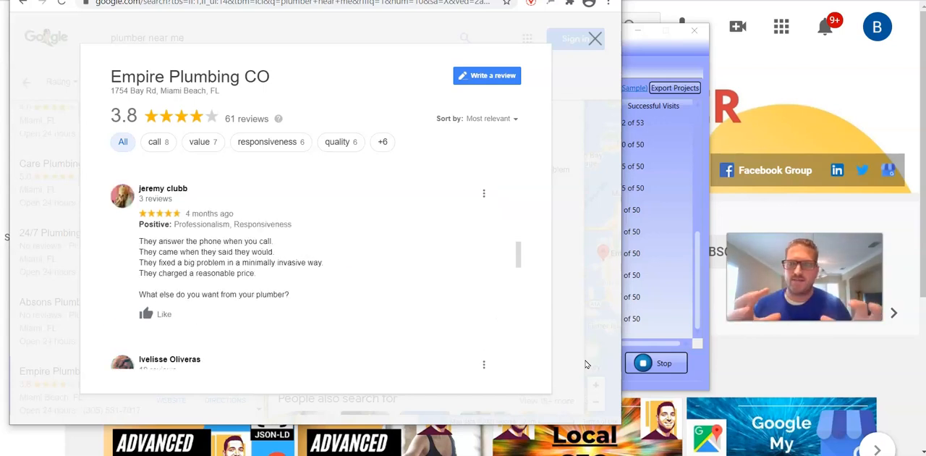
{"action": "scroll", "scroll_direction": "down", "scroll_amount": 3}
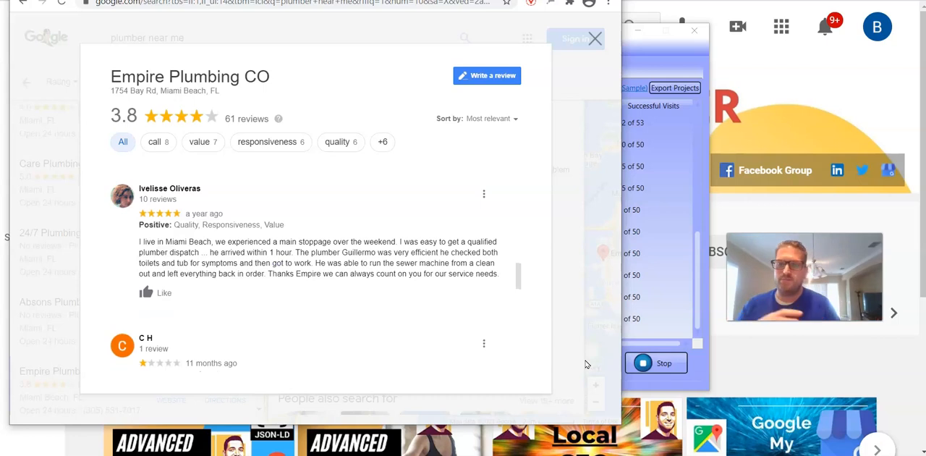
{"action": "scroll", "scroll_direction": "down", "scroll_amount": 3}
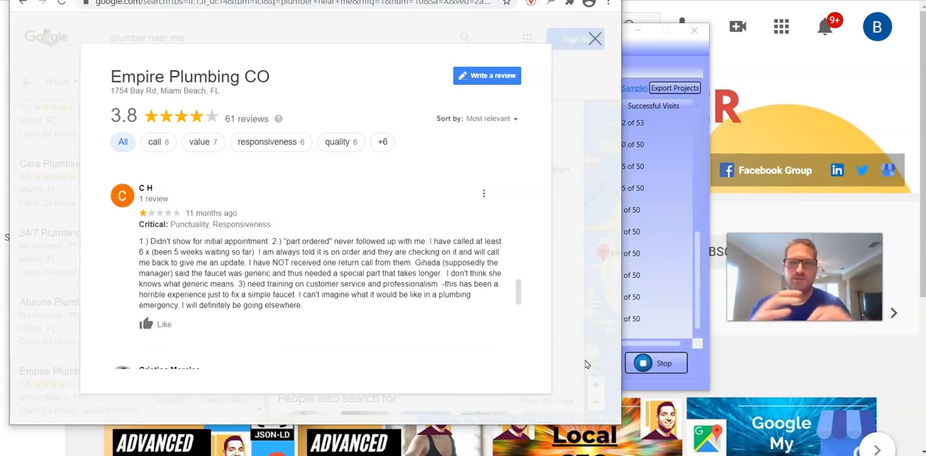
{"action": "scroll", "scroll_direction": "down", "scroll_amount": 3}
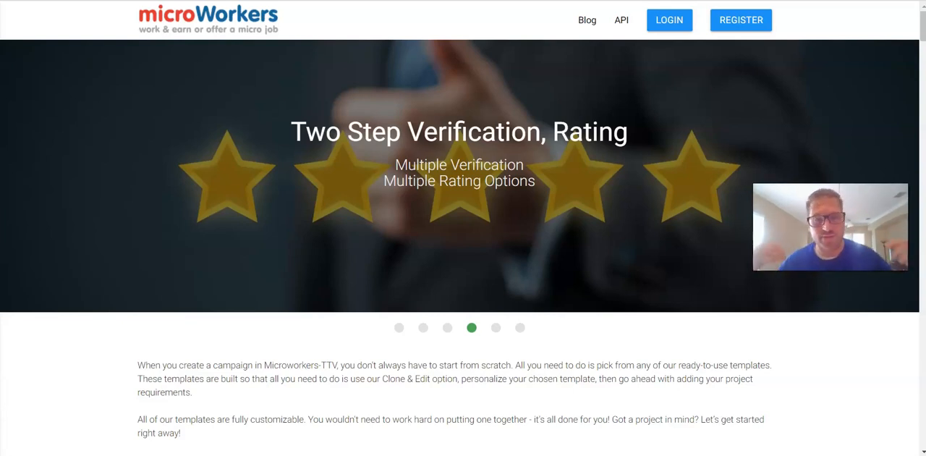
Browse down through the Latest jobs list of available TTV jobs.
{"action": "left_click", "coordinate": [495, 327]}
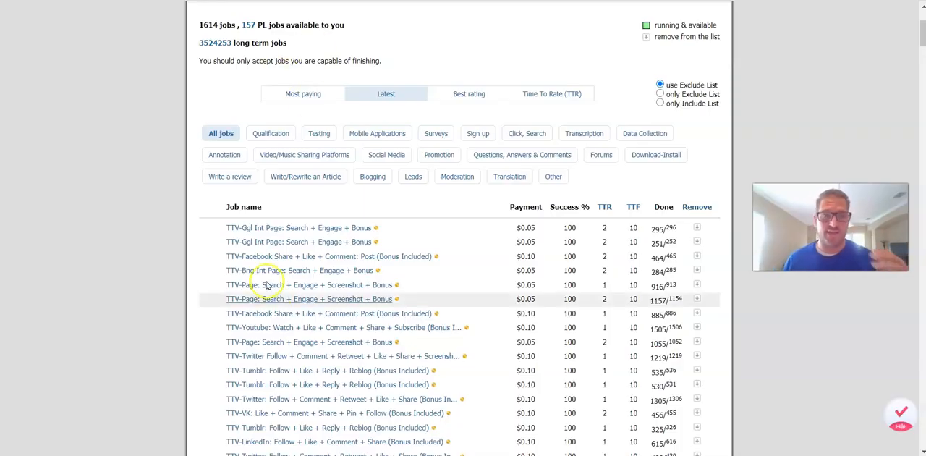
{"action": "scroll", "scroll_direction": "down", "scroll_amount": 3}
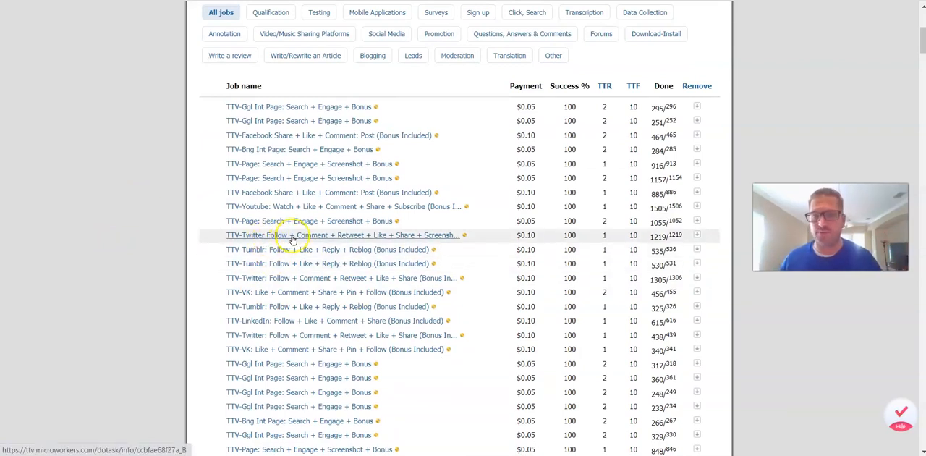
{"action": "scroll", "scroll_direction": "down", "scroll_amount": 3}
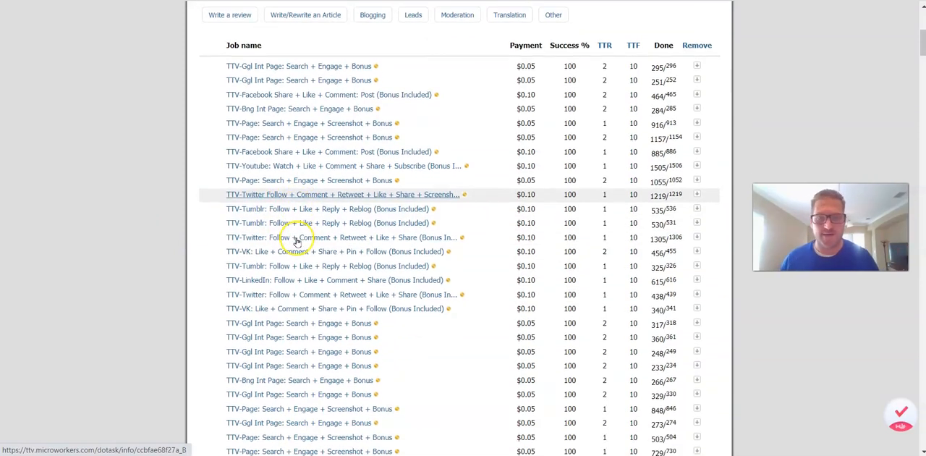
{"action": "scroll", "scroll_direction": "down", "scroll_amount": 3}
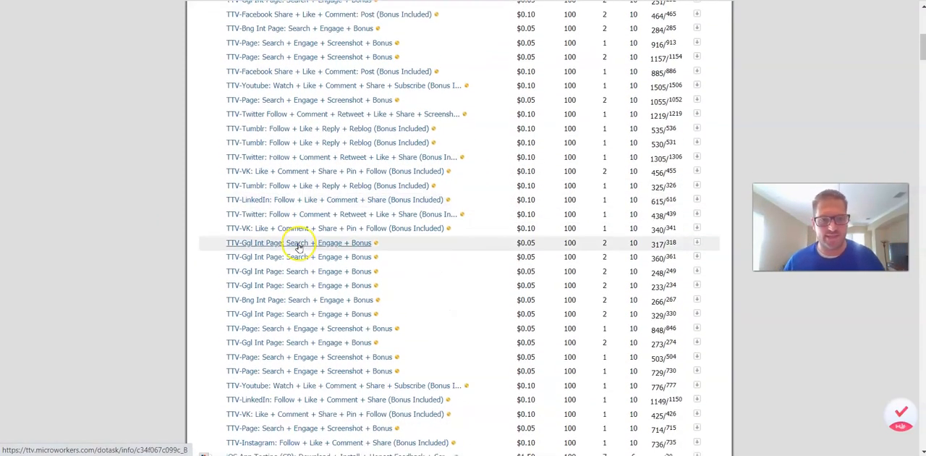
{"action": "scroll", "scroll_direction": "down", "scroll_amount": 3}
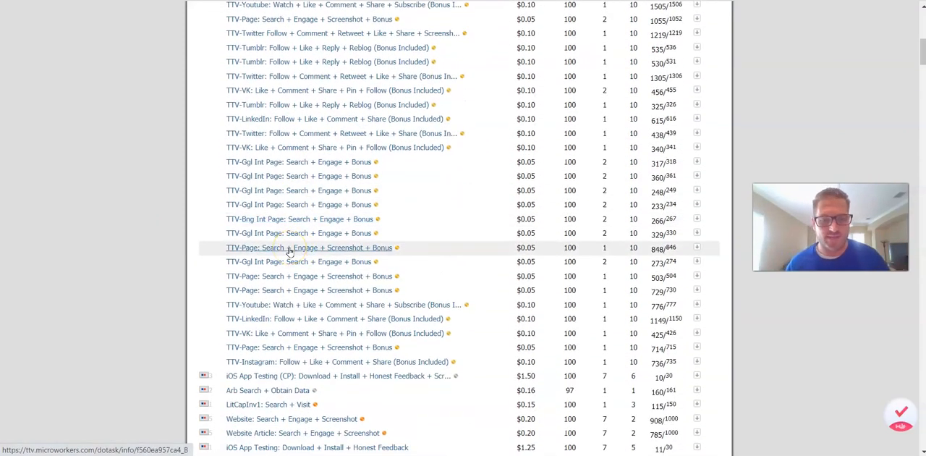
{"action": "scroll", "scroll_direction": "down", "scroll_amount": 3}
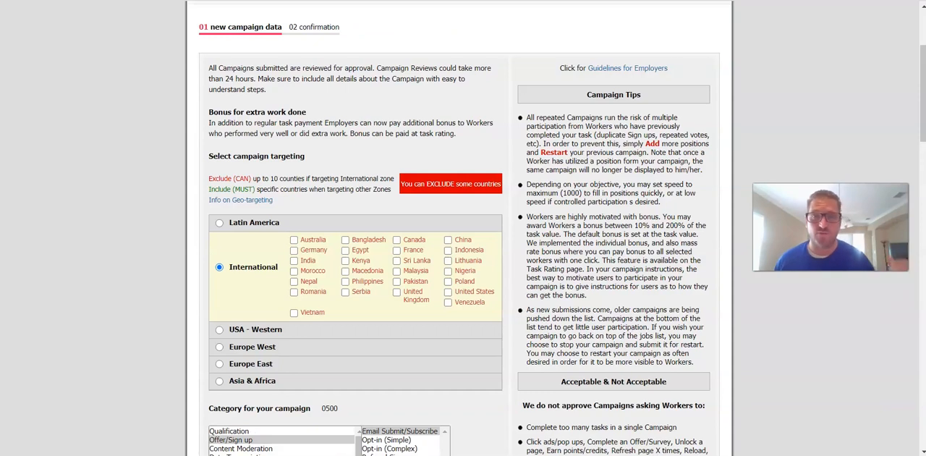
{"action": "mouse_move", "coordinate": [268, 324]}
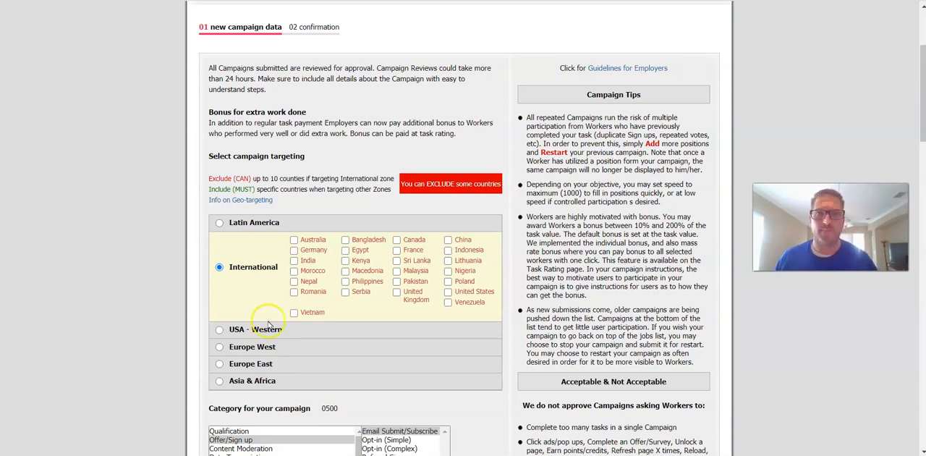
{"action": "mouse_move", "coordinate": [268, 252]}
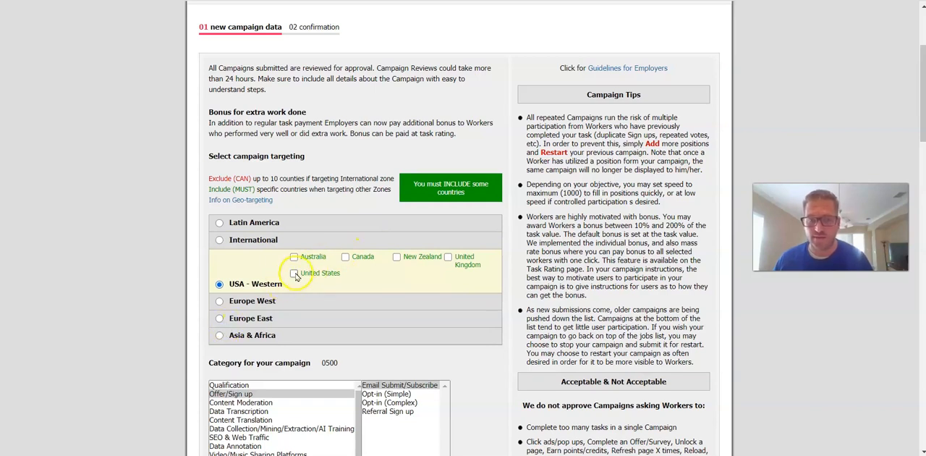
Target United States workers and choose the Search + Engage task type.
{"action": "left_click", "coordinate": [294, 272]}
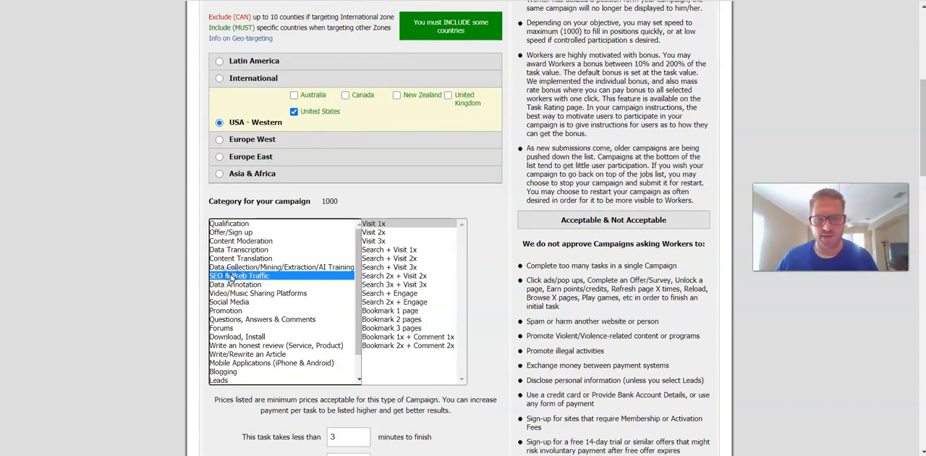
{"action": "left_click", "coordinate": [389, 293]}
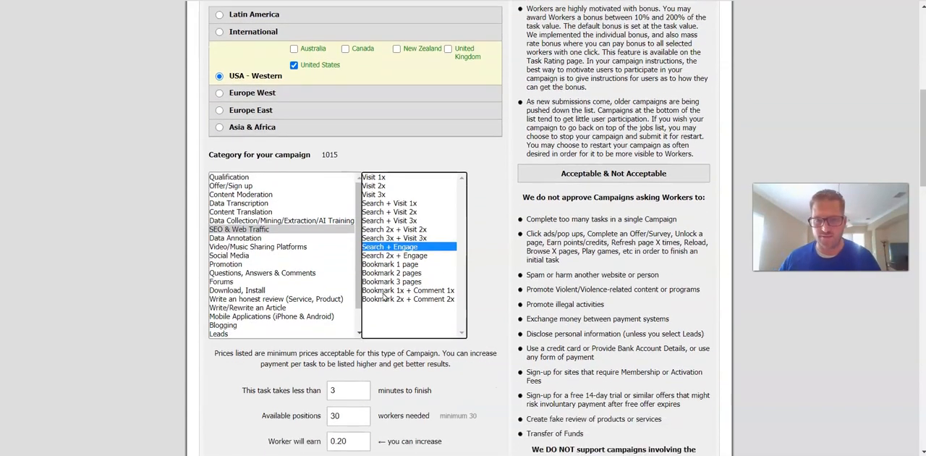
{"action": "scroll", "scroll_direction": "down", "scroll_amount": 3}
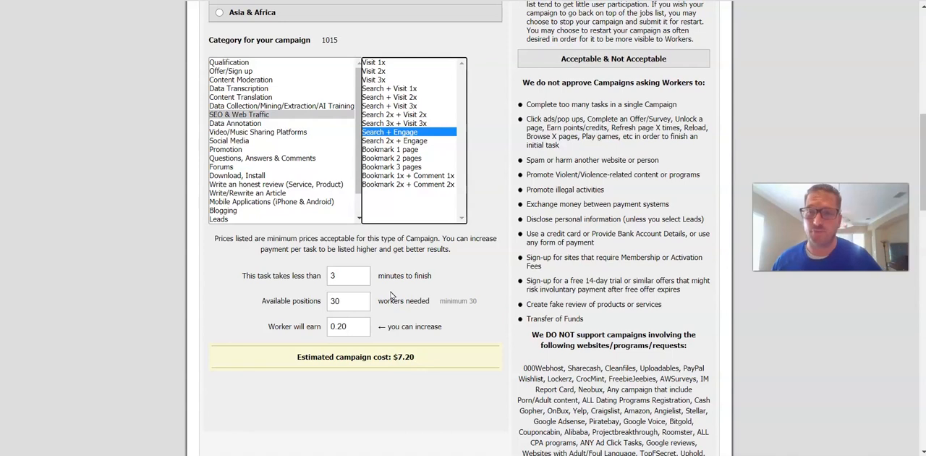
{"action": "scroll", "scroll_direction": "down", "scroll_amount": 3}
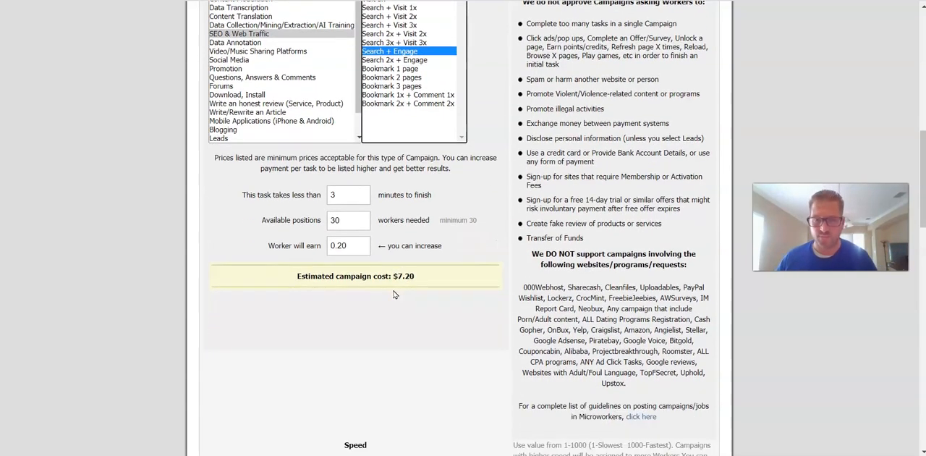
{"action": "scroll", "scroll_direction": "down", "scroll_amount": 3}
{"action": "type", "text": "6"}
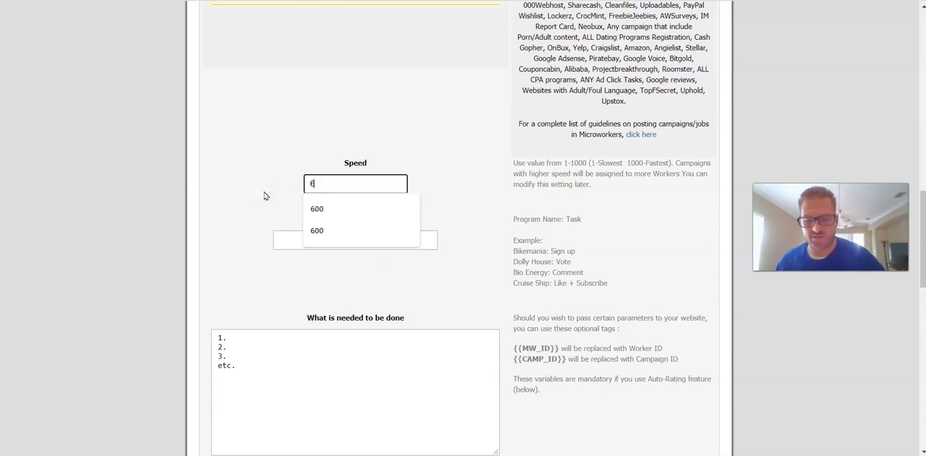
Set speed 600 and title the campaign 'Search + Engage + Screenshot'.
{"action": "left_click", "coordinate": [317, 209]}
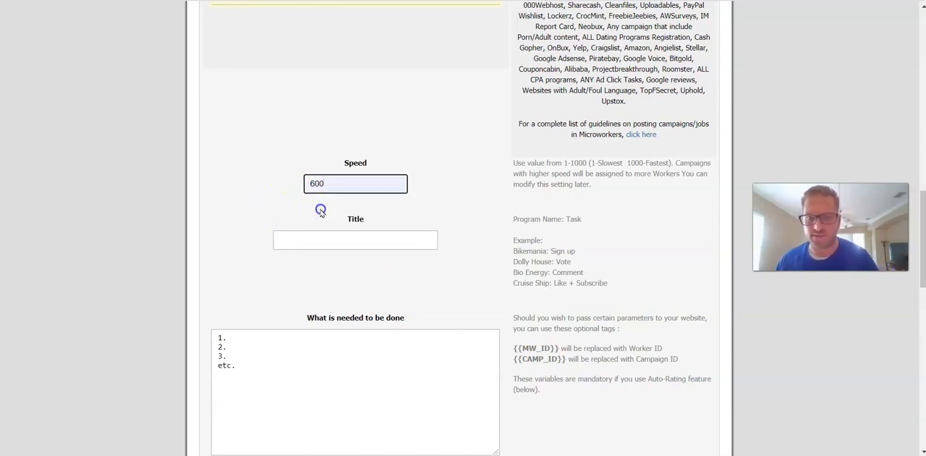
{"action": "type", "text": "Search + Engage + Screenshot"}
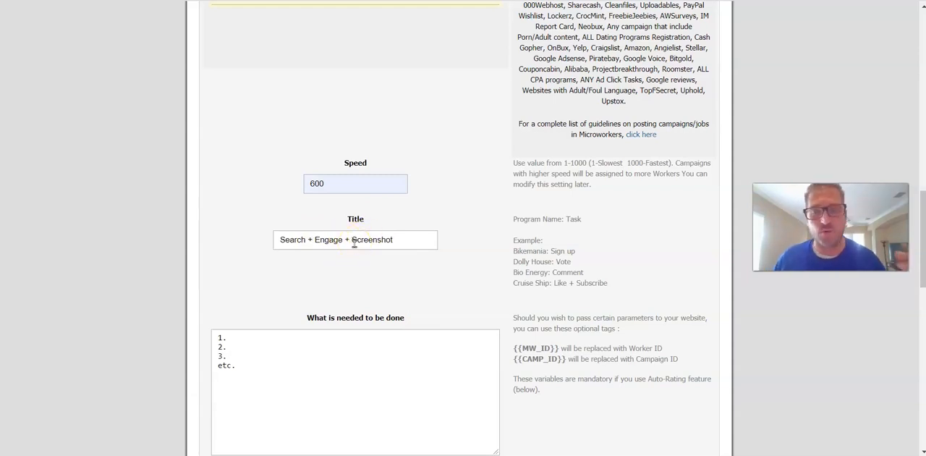
{"action": "scroll", "scroll_direction": "down", "scroll_amount": 3}
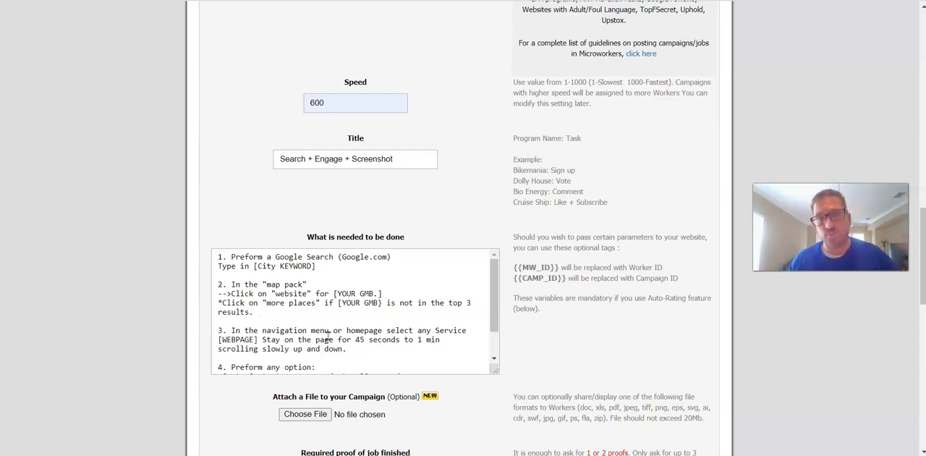
{"action": "left_click", "coordinate": [229, 266]}
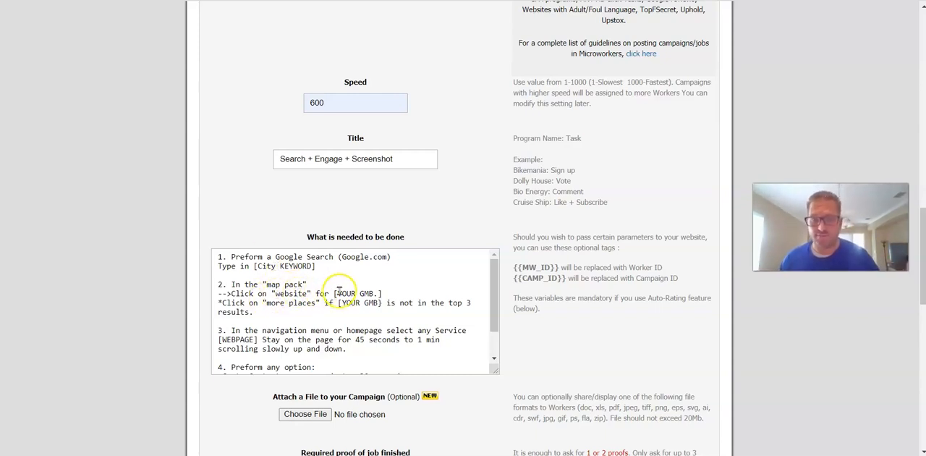
{"action": "double_click", "coordinate": [353, 294]}
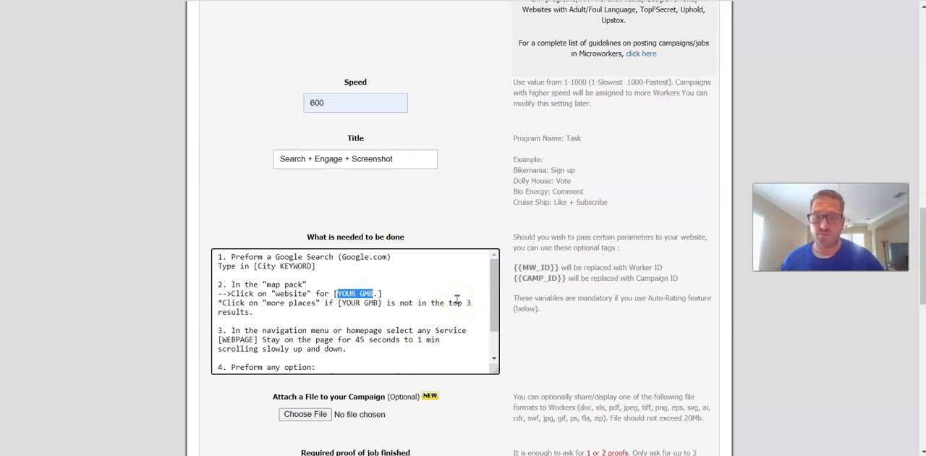
{"action": "scroll", "scroll_direction": "down", "scroll_amount": 3}
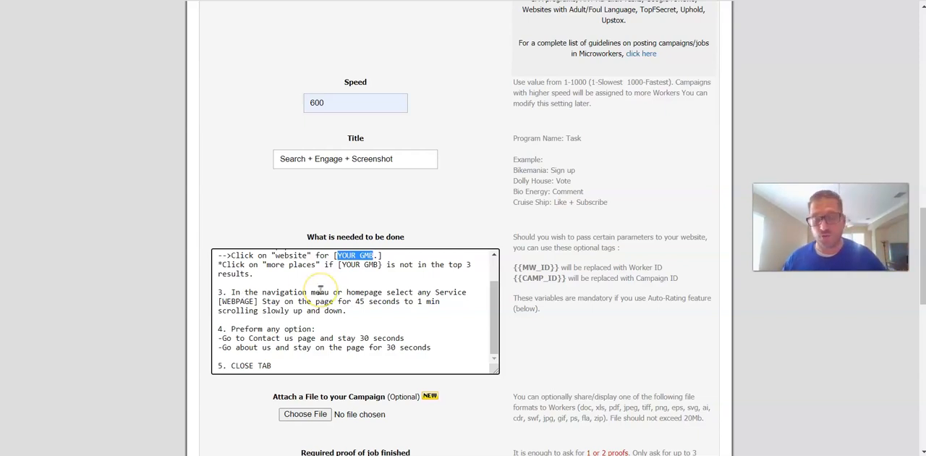
{"action": "scroll", "scroll_direction": "down", "scroll_amount": 3}
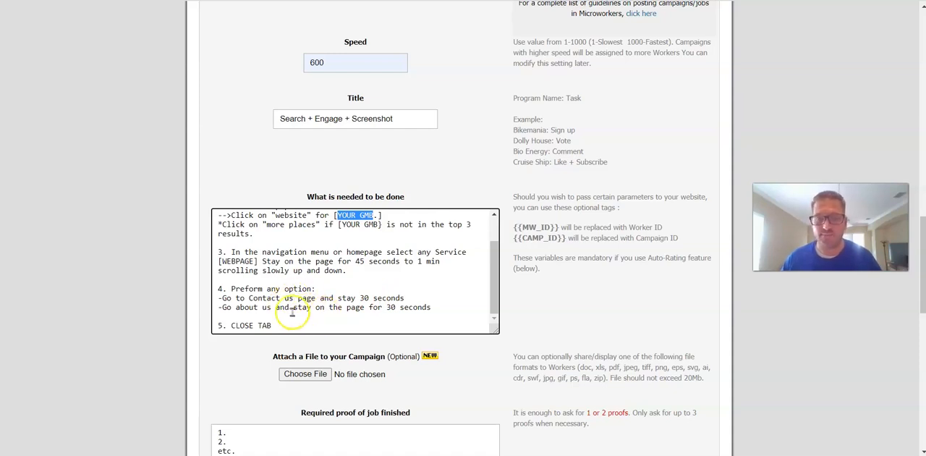
{"action": "mouse_move", "coordinate": [369, 304]}
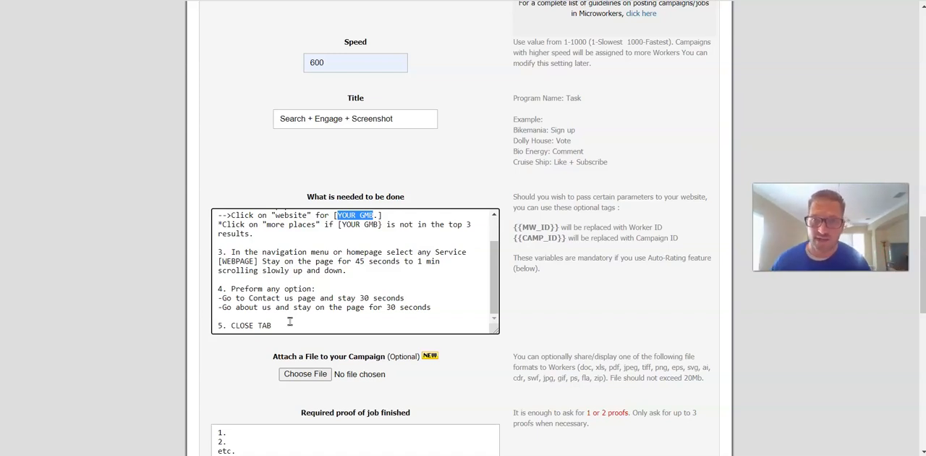
{"action": "scroll", "scroll_direction": "down", "scroll_amount": 3}
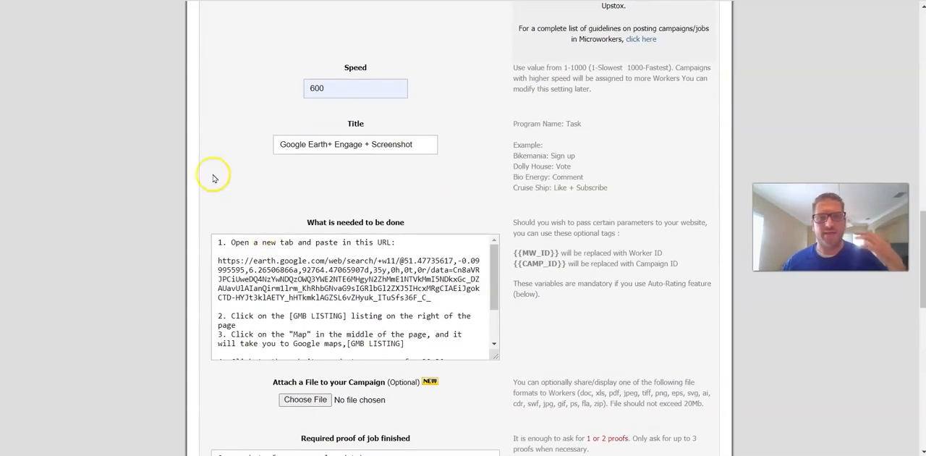
{"action": "mouse_move", "coordinate": [224, 171]}
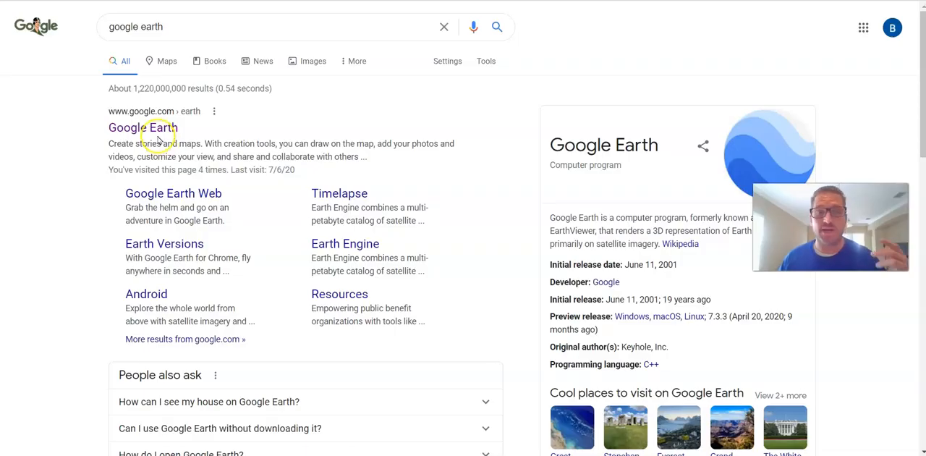
Search Google Earth for 'plumber miami'.
{"action": "left_click", "coordinate": [142, 127]}
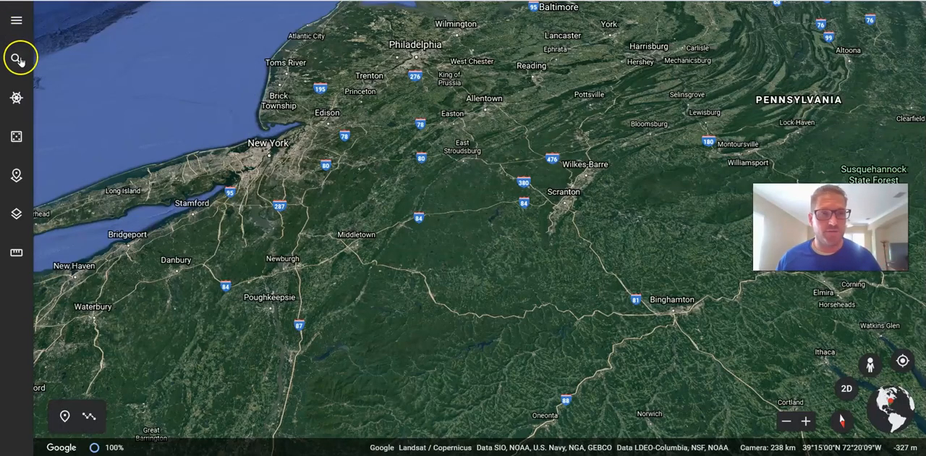
{"action": "left_click", "coordinate": [16, 58]}
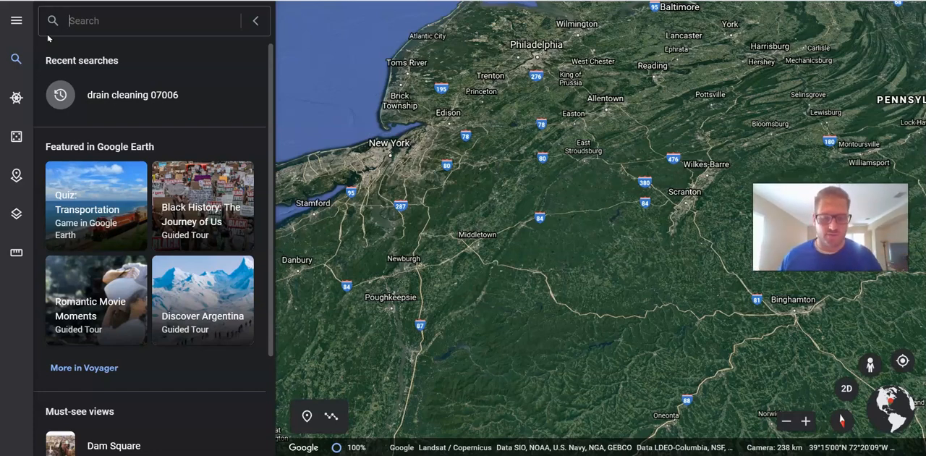
{"action": "type", "text": "plumber"}
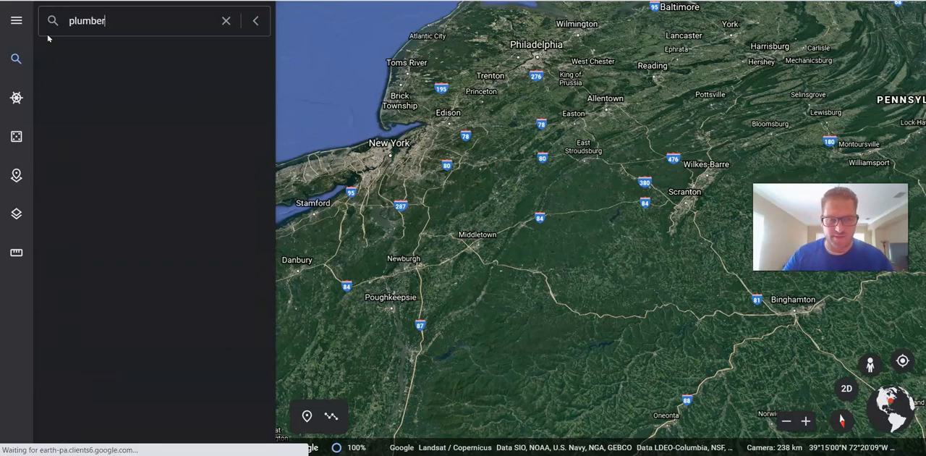
{"action": "type", "text": "miami"}
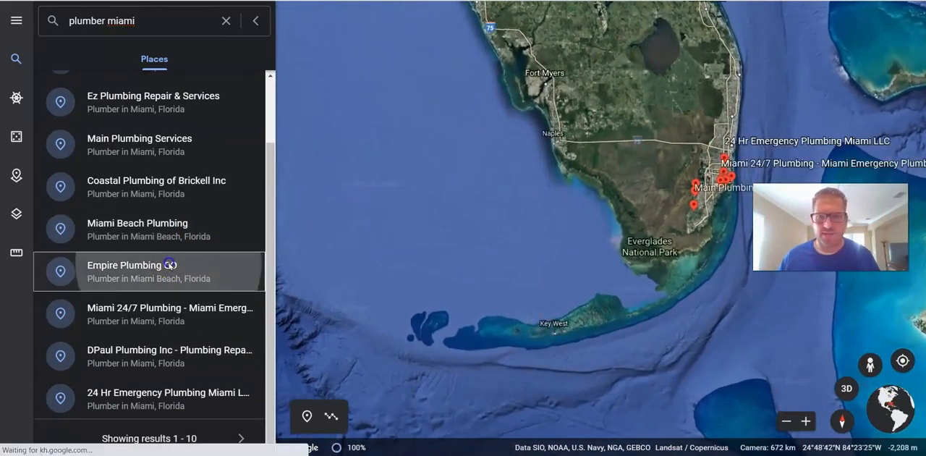
Open Empire Plumbing CO's details and follow through to its Google Maps location.
{"action": "left_click", "coordinate": [149, 272]}
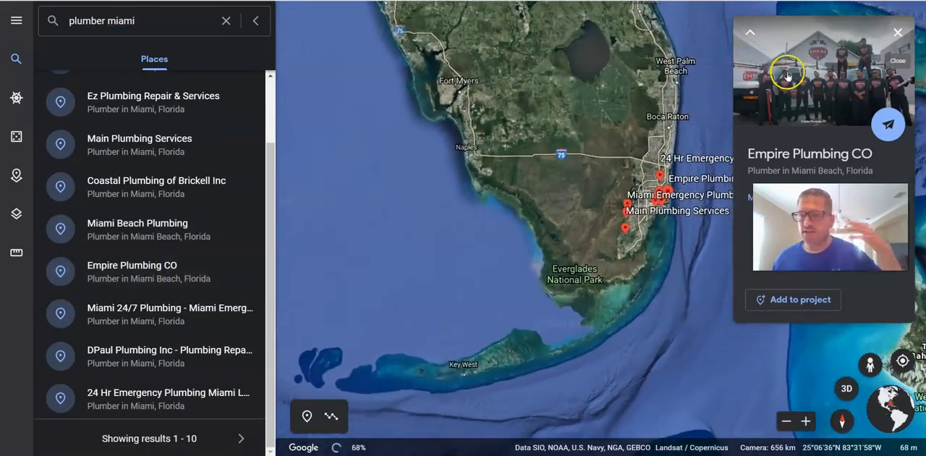
{"action": "scroll", "scroll_direction": "down", "scroll_amount": 3}
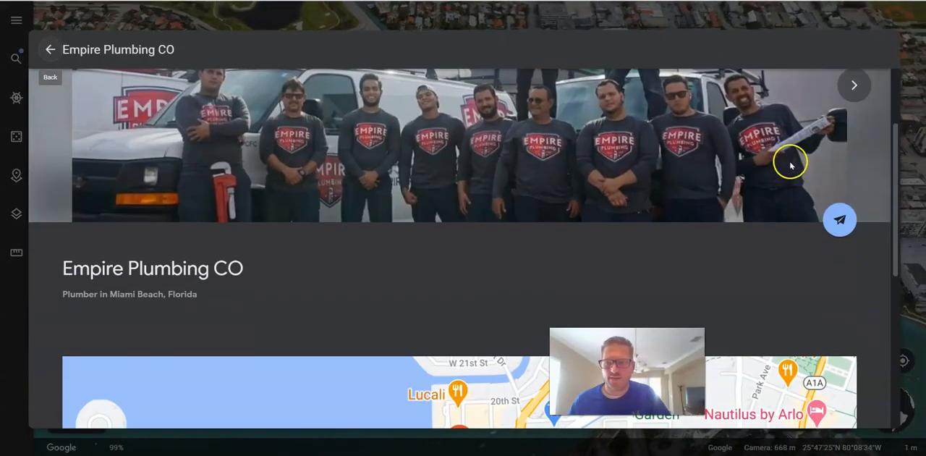
{"action": "scroll", "scroll_direction": "down", "scroll_amount": 3}
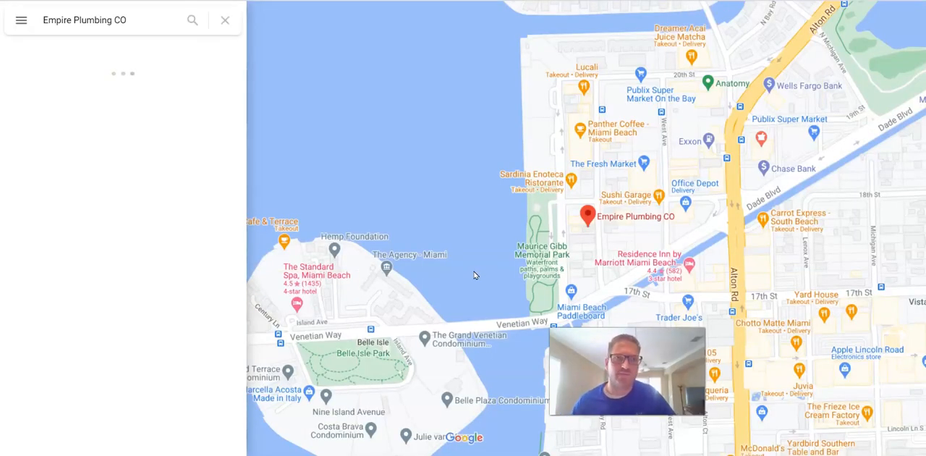
{"action": "left_click", "coordinate": [587, 216]}
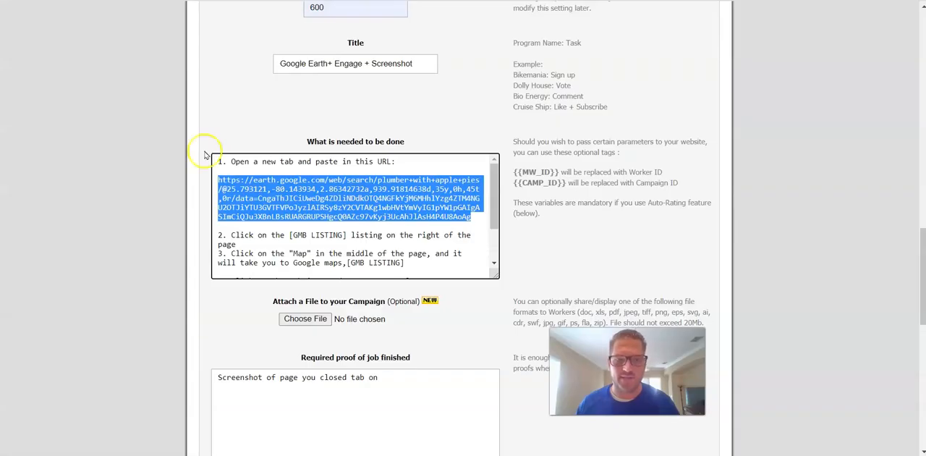
Scroll through the Google Earth engage task steps after the new link.
{"action": "scroll", "scroll_direction": "down", "scroll_amount": 3}
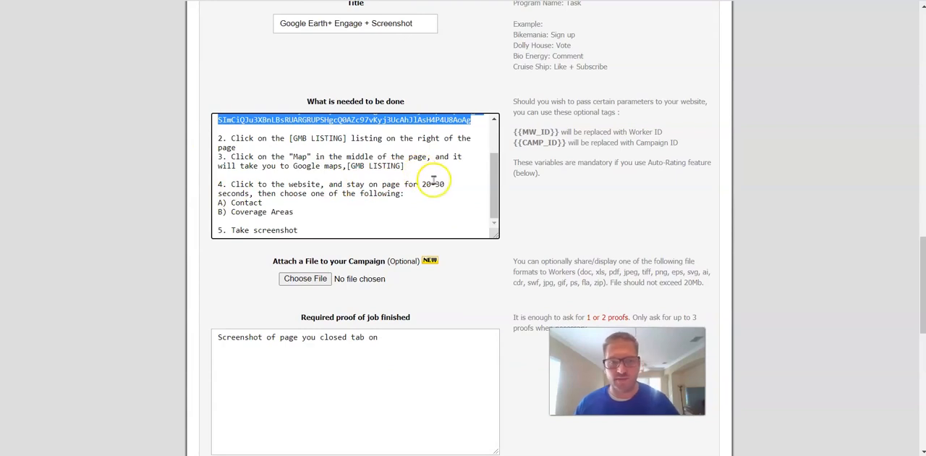
{"action": "mouse_move", "coordinate": [296, 205]}
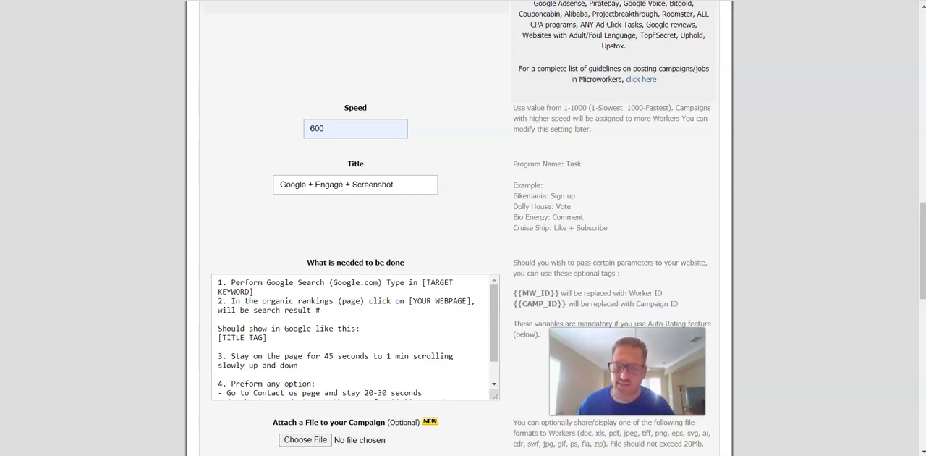
{"action": "mouse_move", "coordinate": [209, 127]}
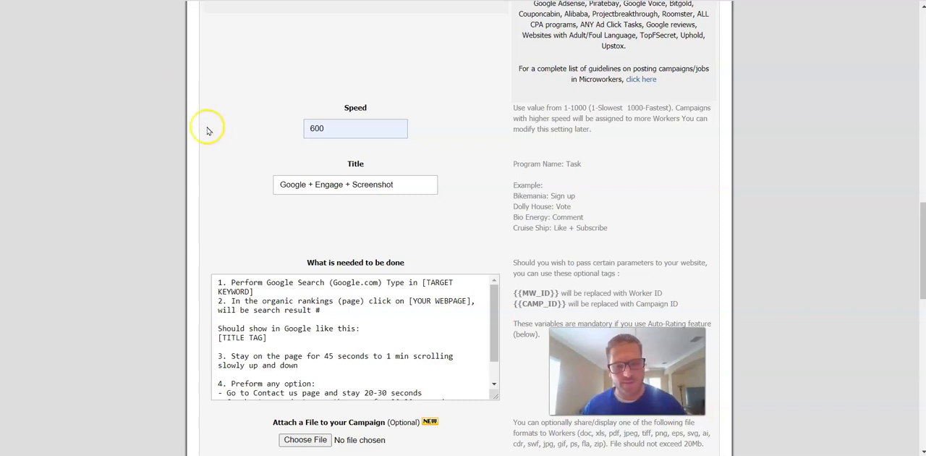
Scroll through the Google + Engage + Screenshot task description and proof field.
{"action": "scroll", "scroll_direction": "down", "scroll_amount": 3}
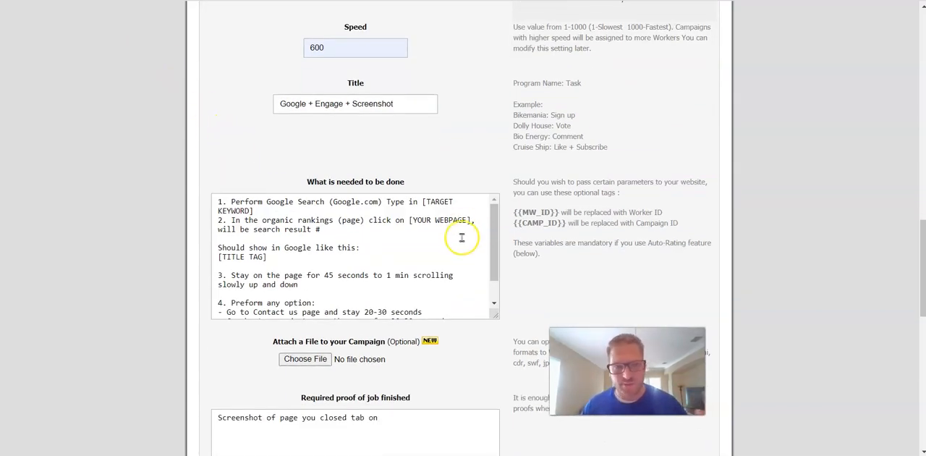
{"action": "mouse_move", "coordinate": [263, 220]}
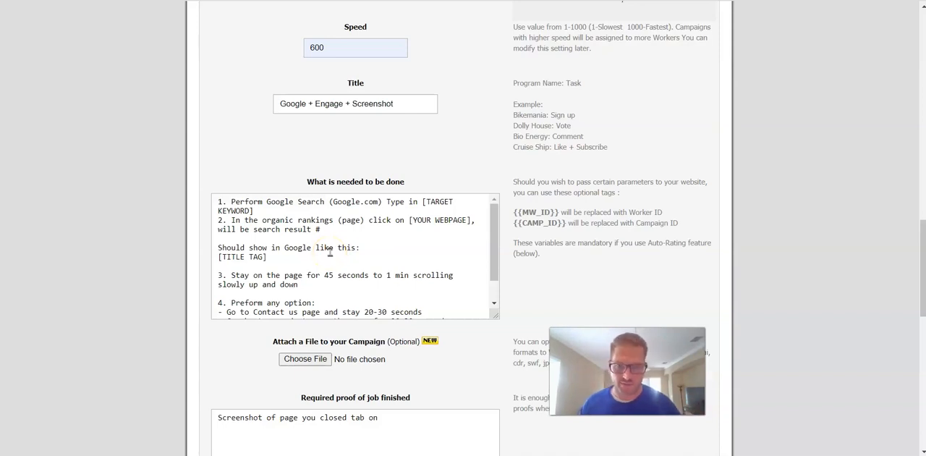
{"action": "scroll", "scroll_direction": "down", "scroll_amount": 3}
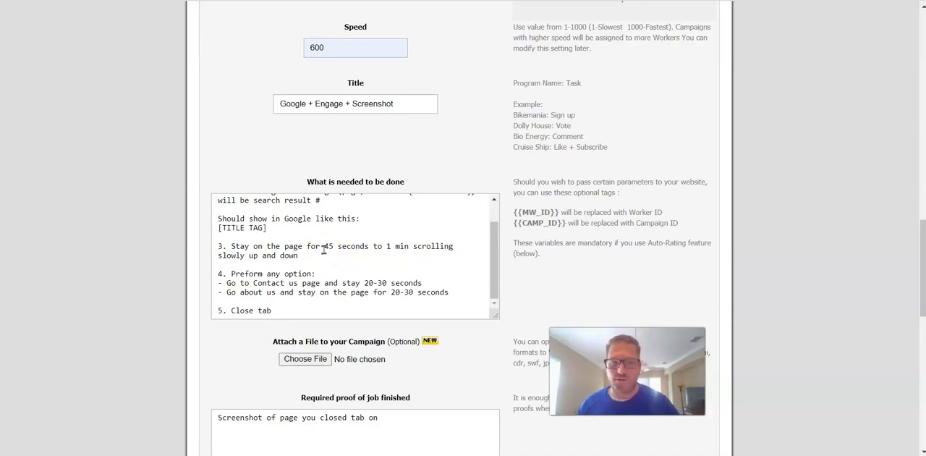
{"action": "scroll", "scroll_direction": "down", "scroll_amount": 3}
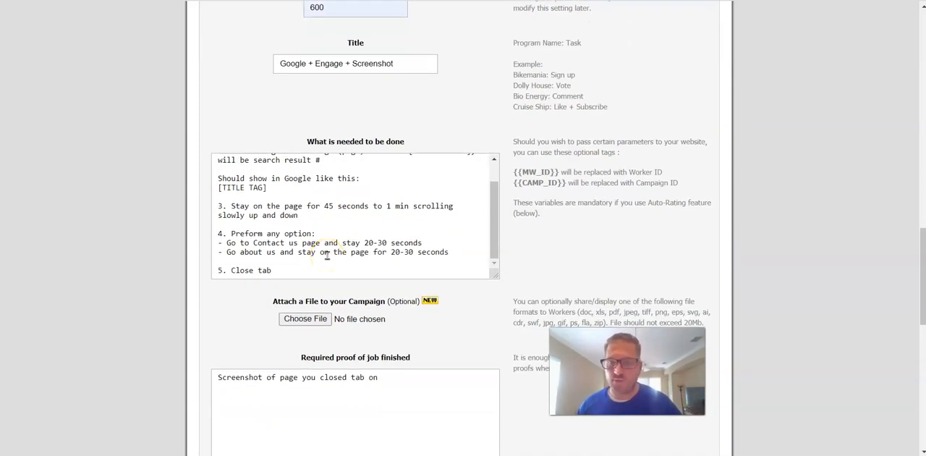